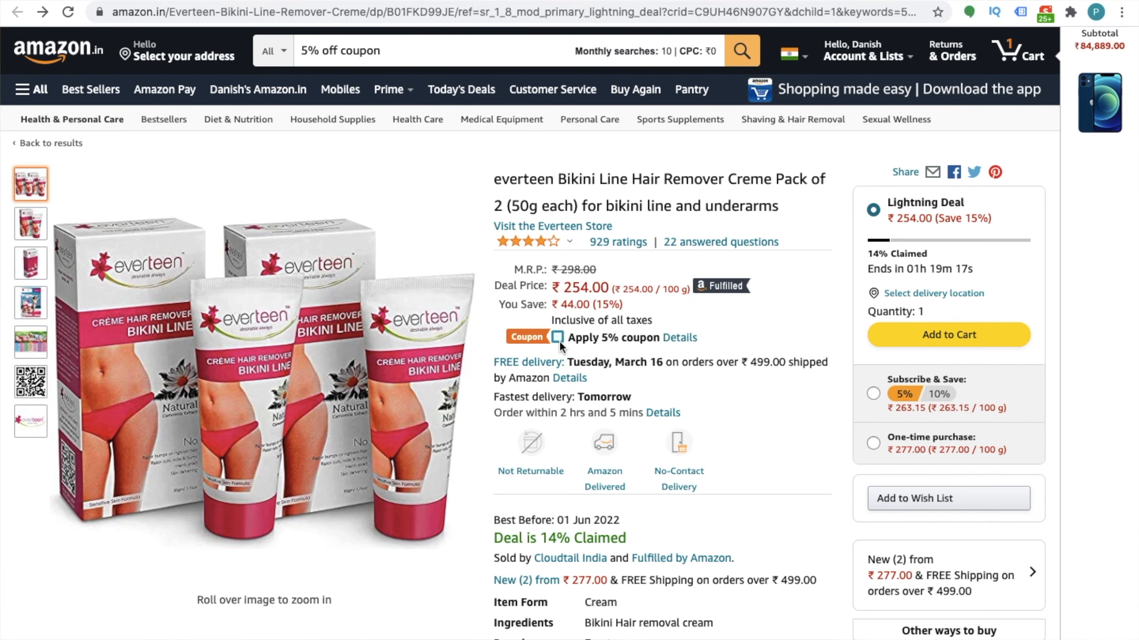
Step: Revisit the Amazon.in product page showing a coupon, then return to the Seller Central home dashboard
scroll("down", 3)
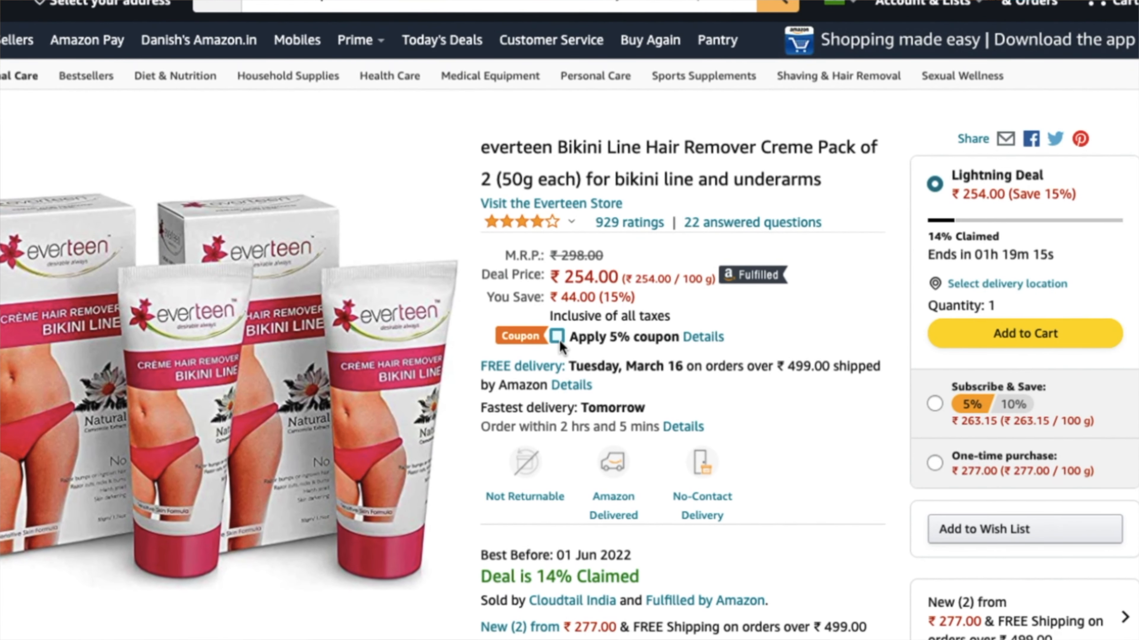
left_click(558, 337)
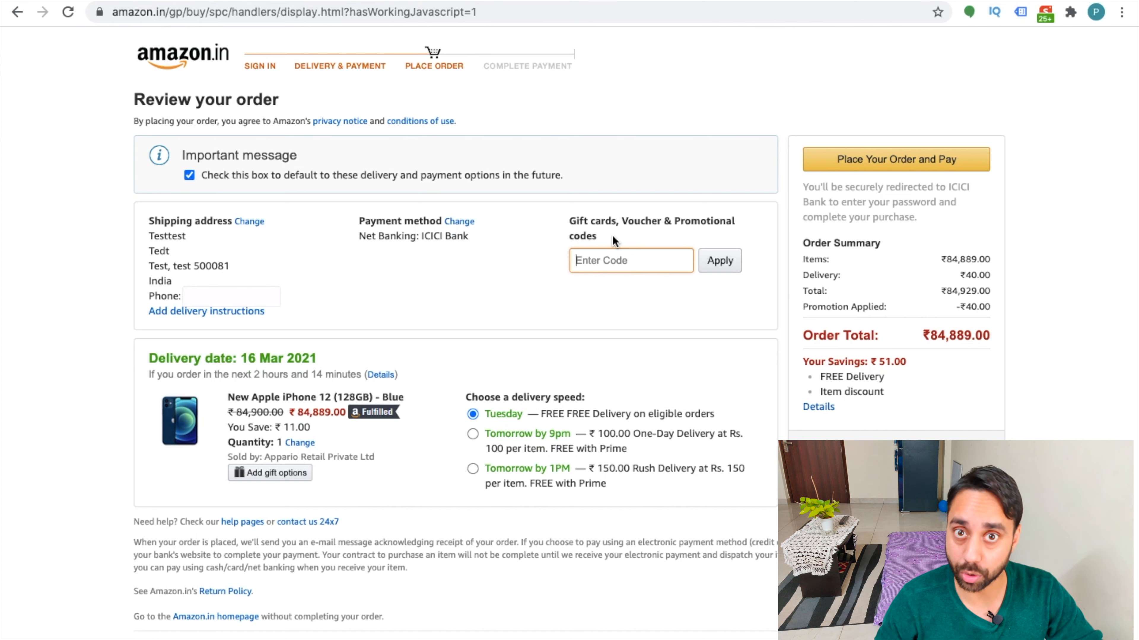
mouse_move(609, 249)
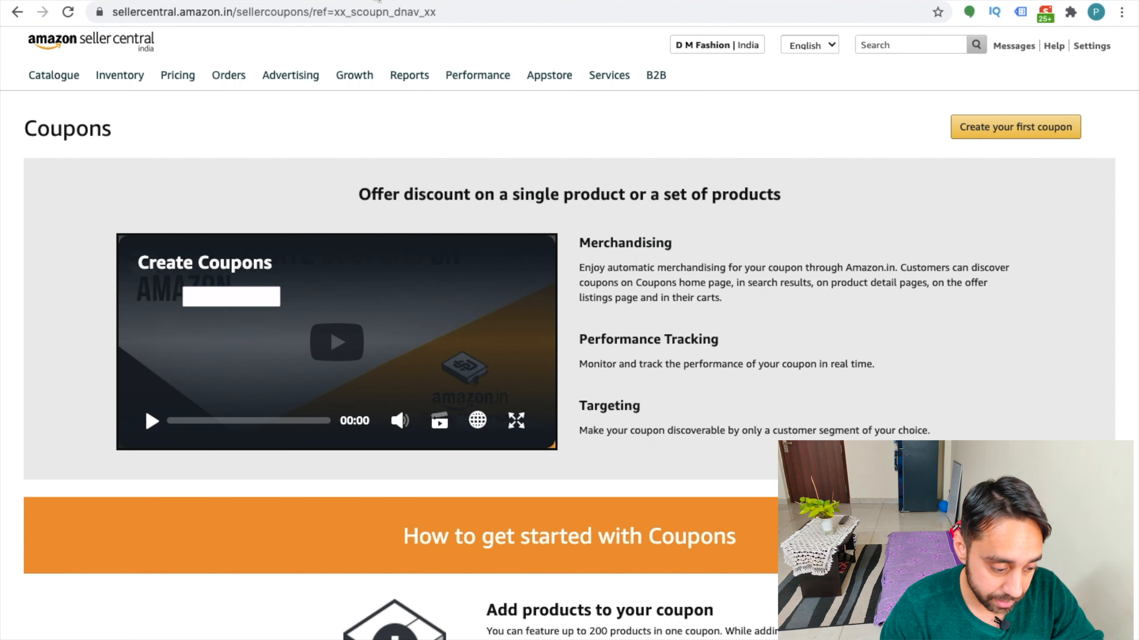
left_click(88, 42)
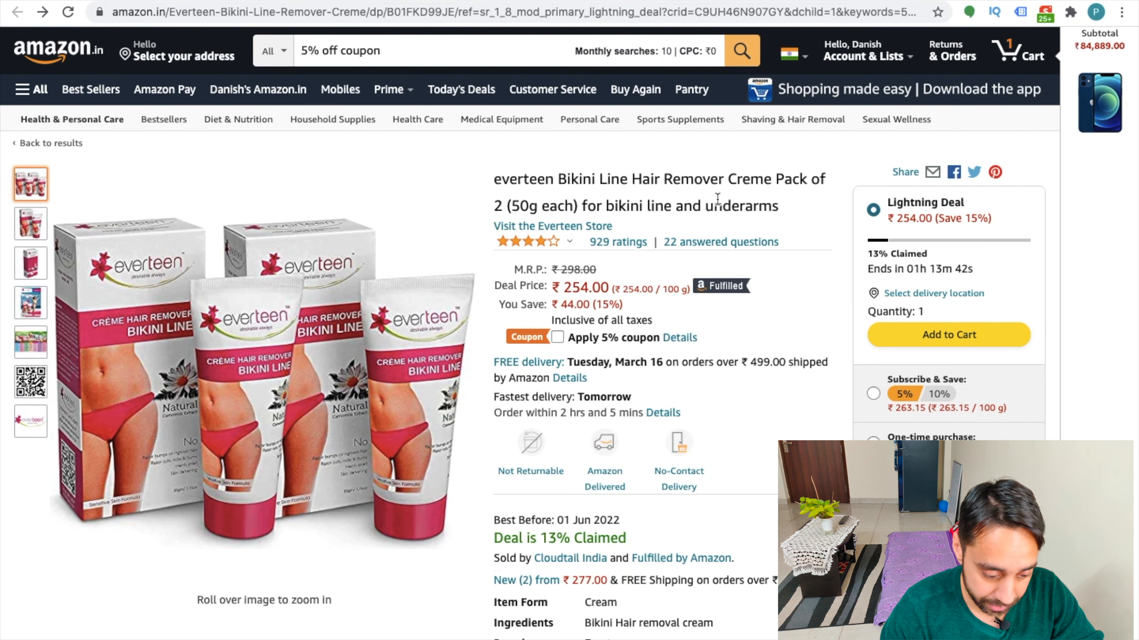
mouse_move(528, 361)
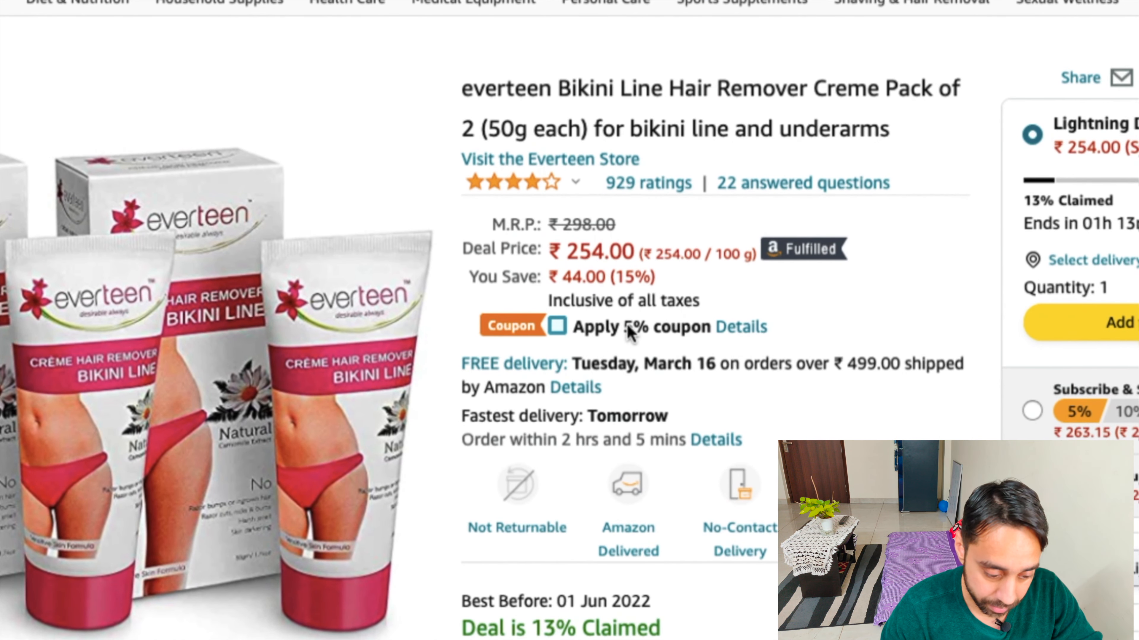
left_click(556, 327)
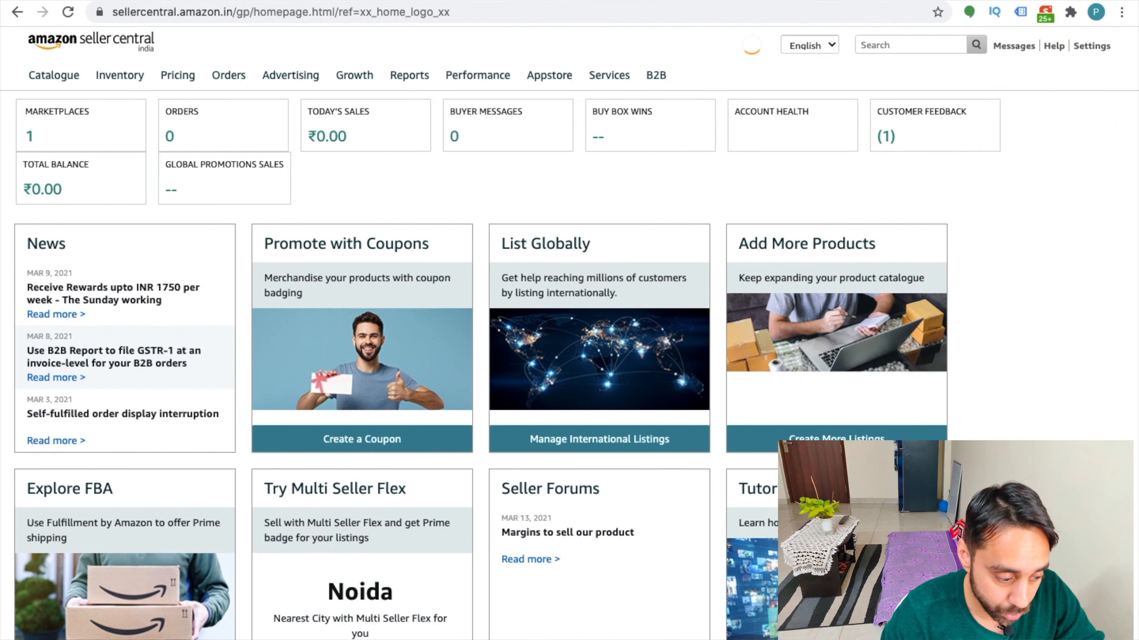
Step: From Advertising > Coupons, start the first coupon at its product-search step
left_click(54, 74)
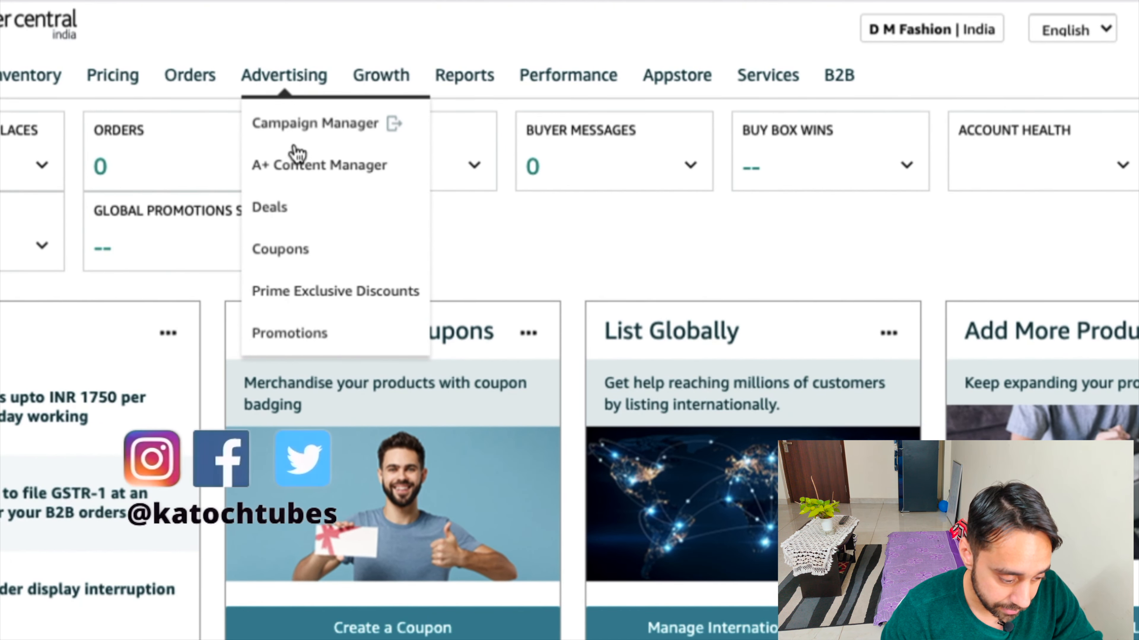
mouse_move(291, 249)
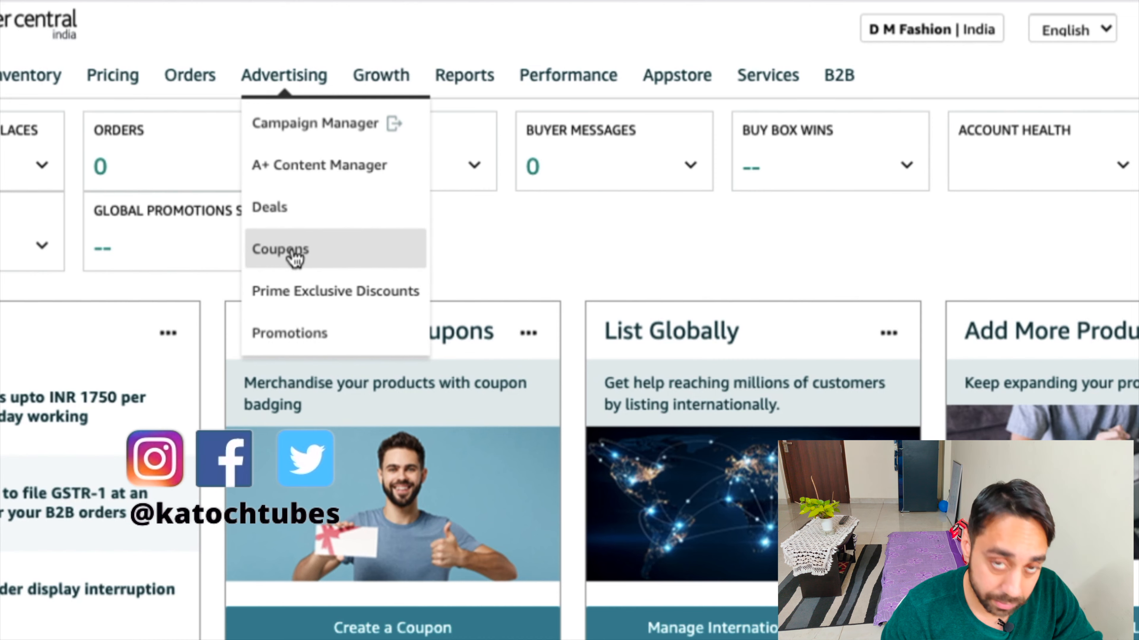
left_click(279, 249)
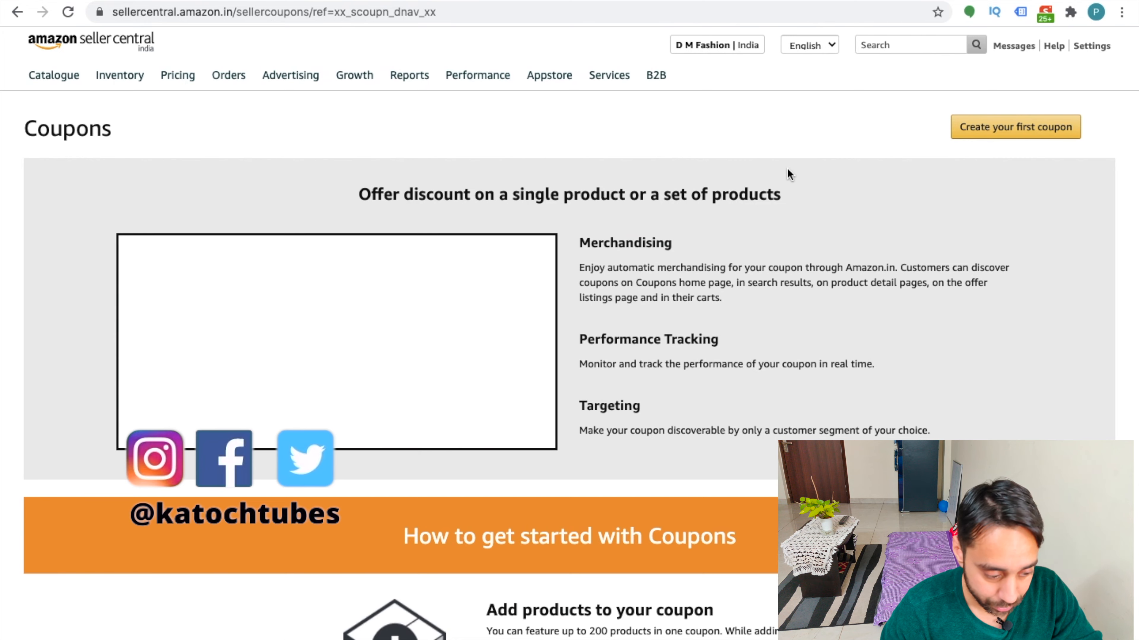
scroll("down", 3)
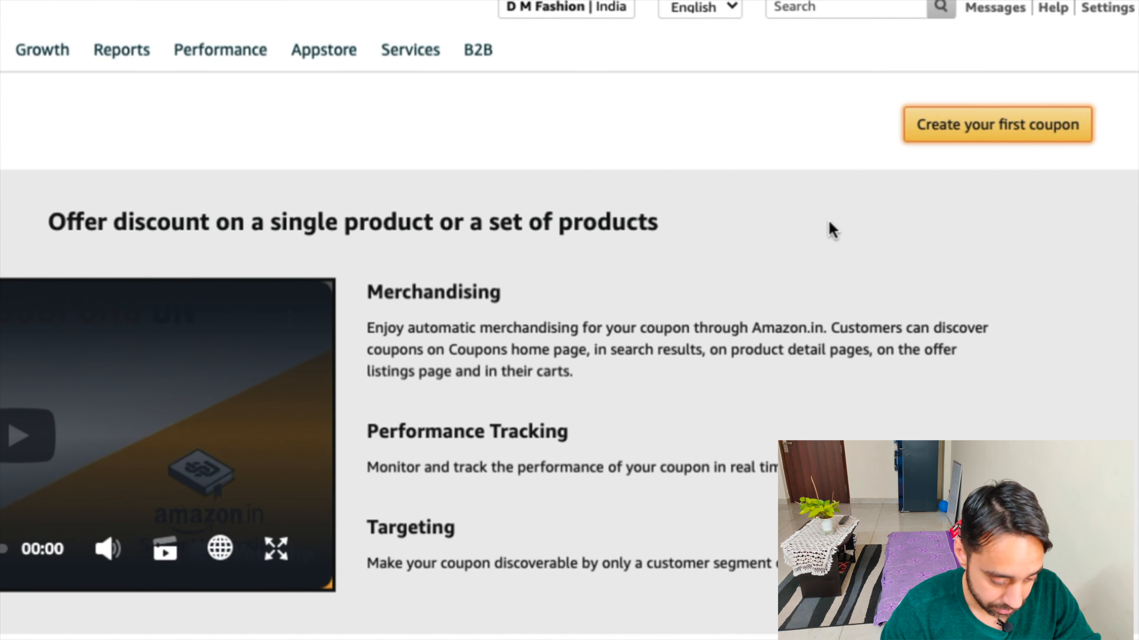
left_click(996, 124)
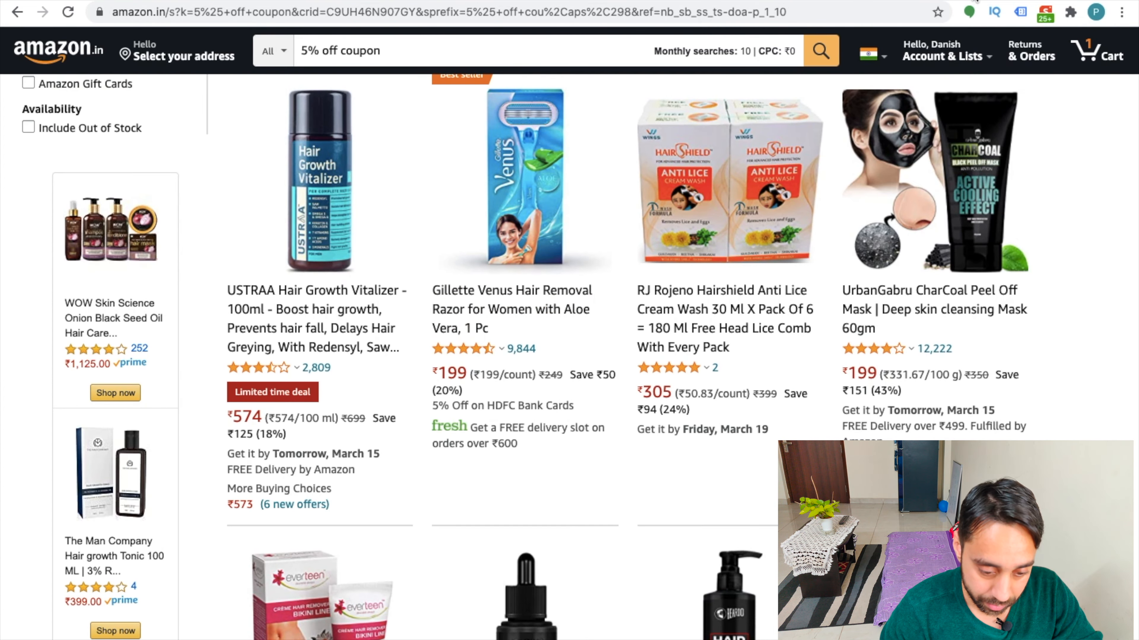
left_click(318, 591)
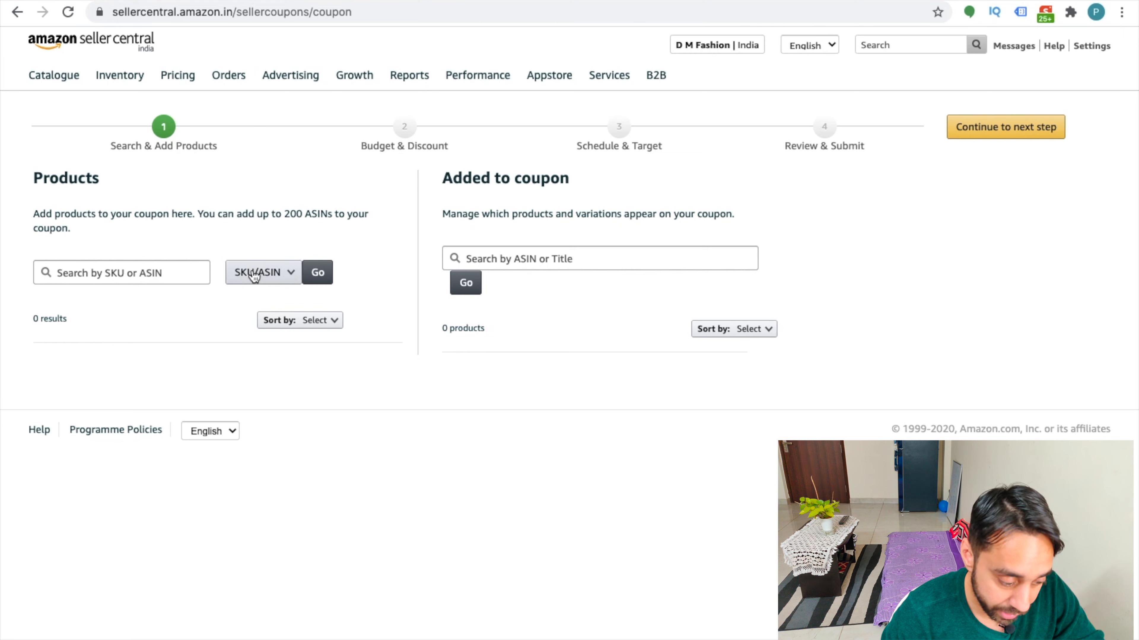
mouse_move(346, 224)
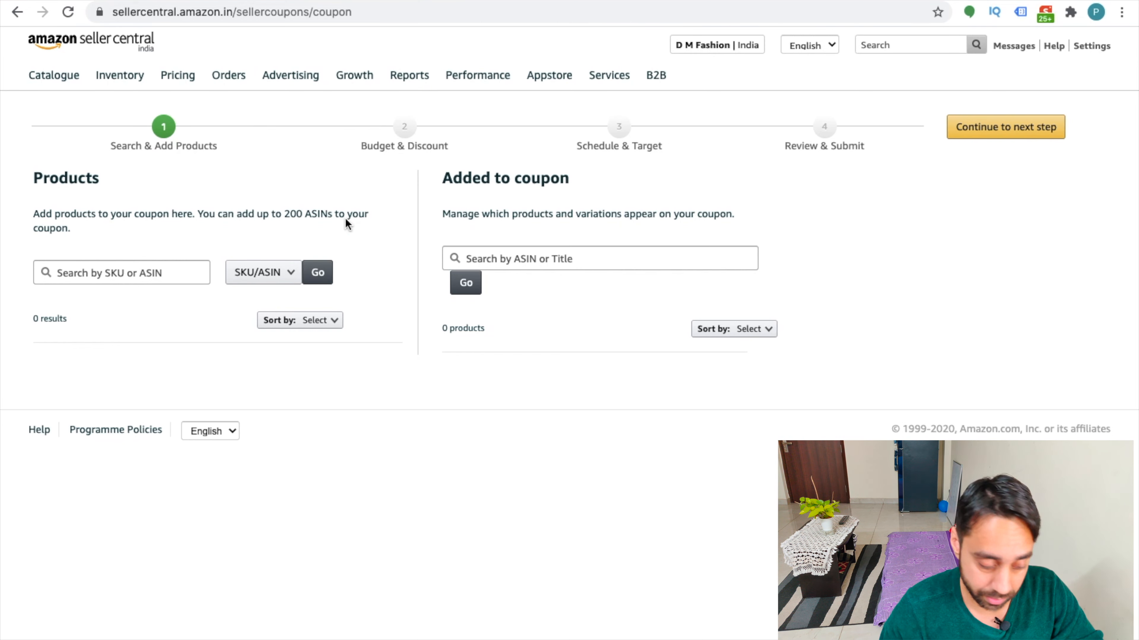
Step: Open Manage Inventory in a new tab from the Inventory menu
left_click(119, 75)
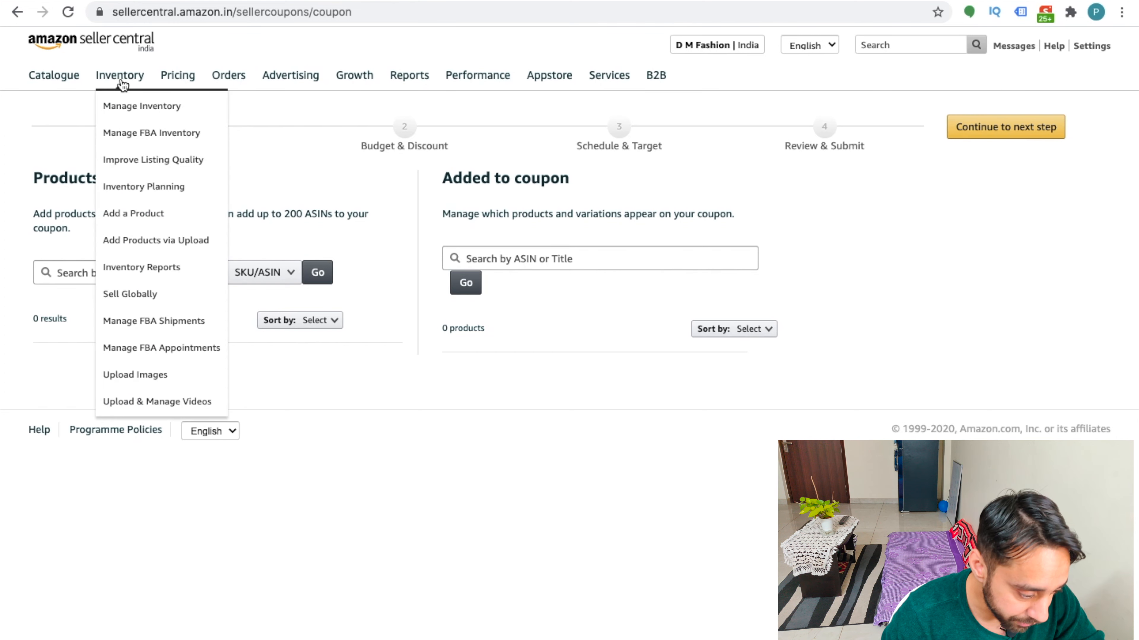
right_click(141, 106)
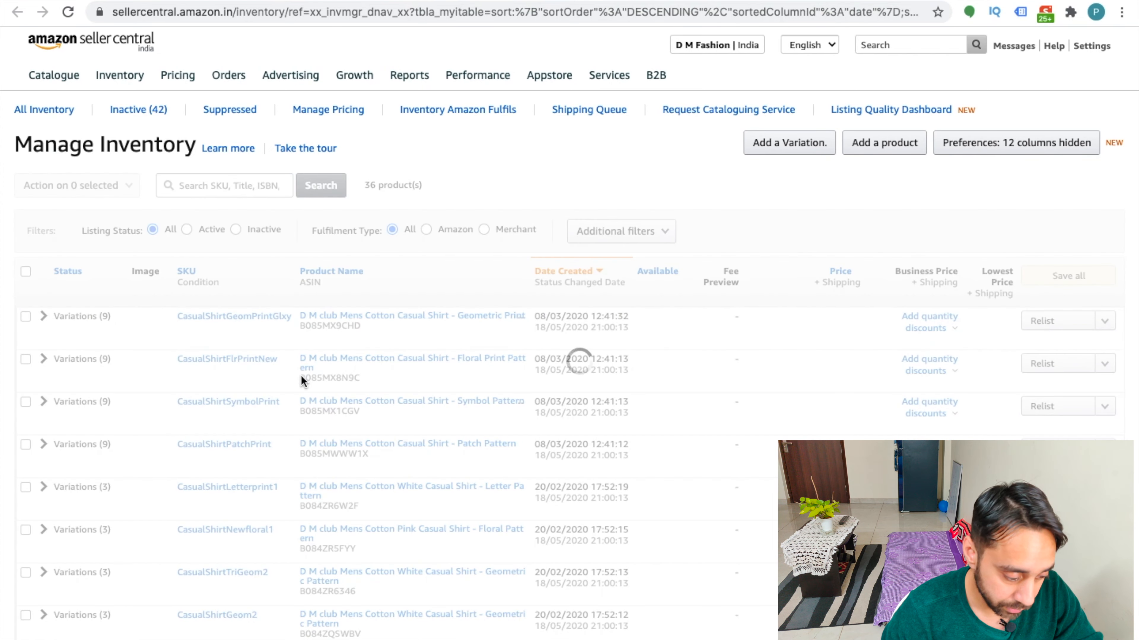
Step: Expand the Geometric Print shirt's variations and select the white shirt's SKU for copying
left_click(43, 316)
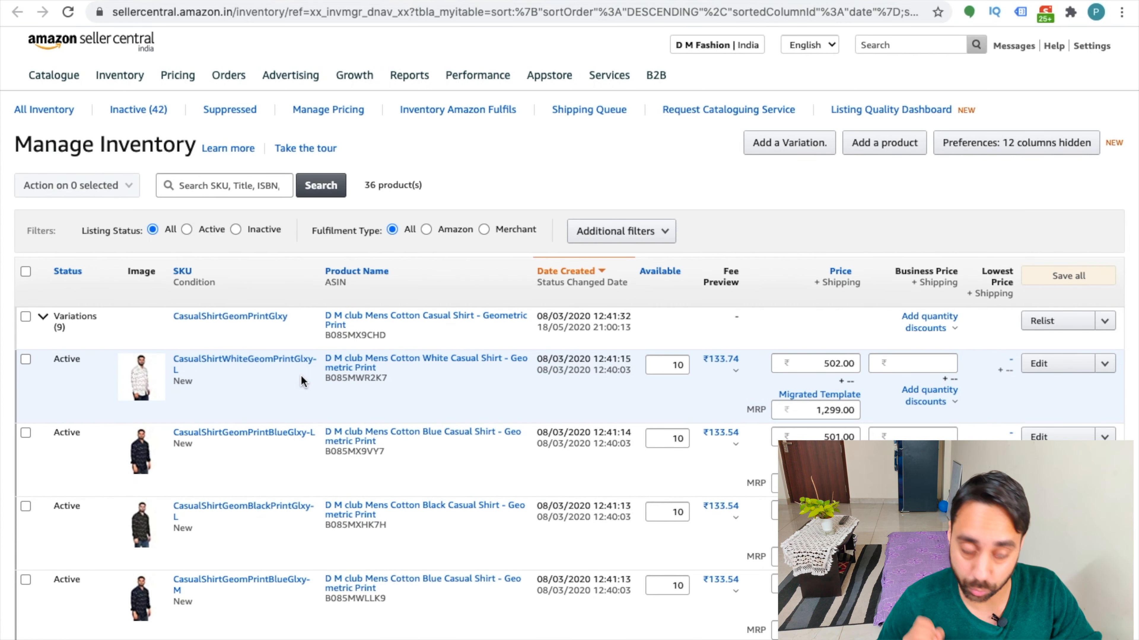
mouse_move(175, 381)
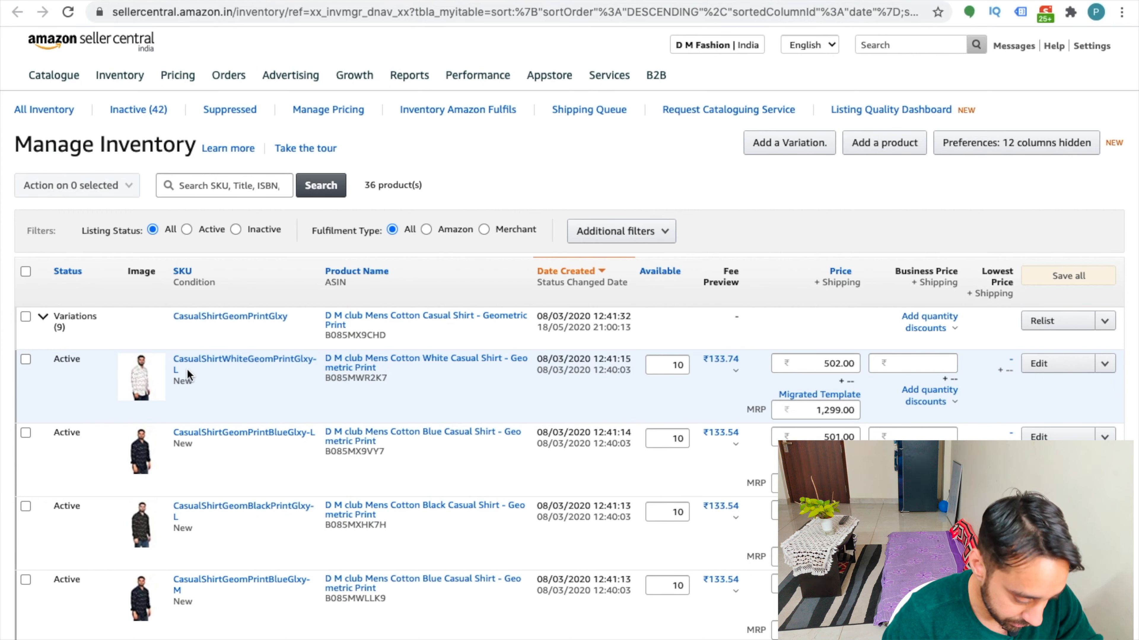
double_click(243, 359)
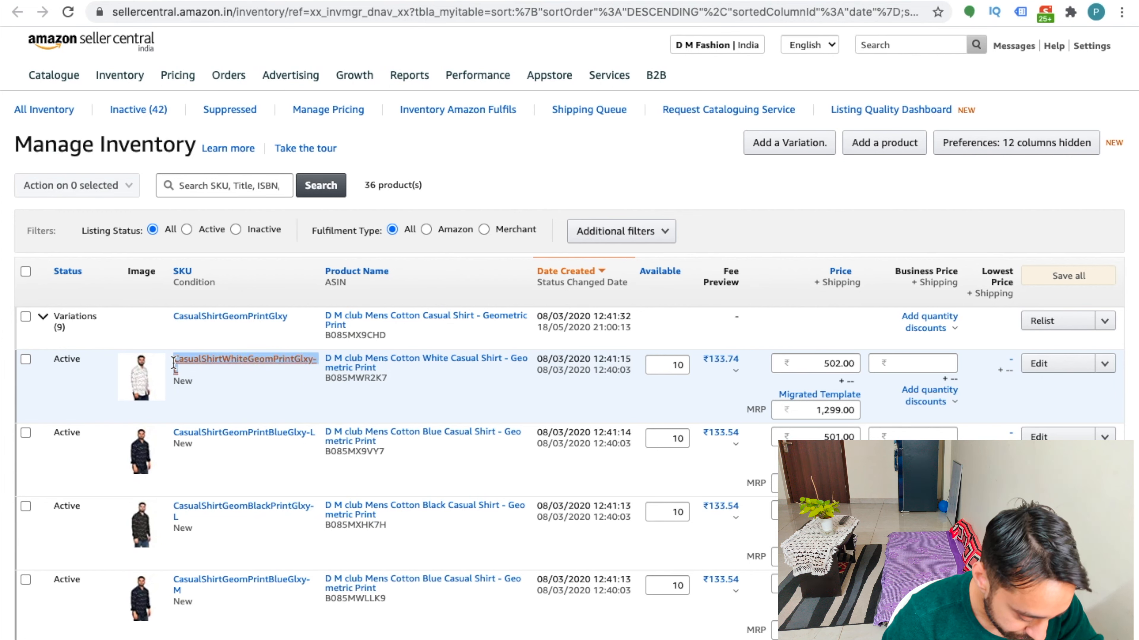
double_click(243, 358)
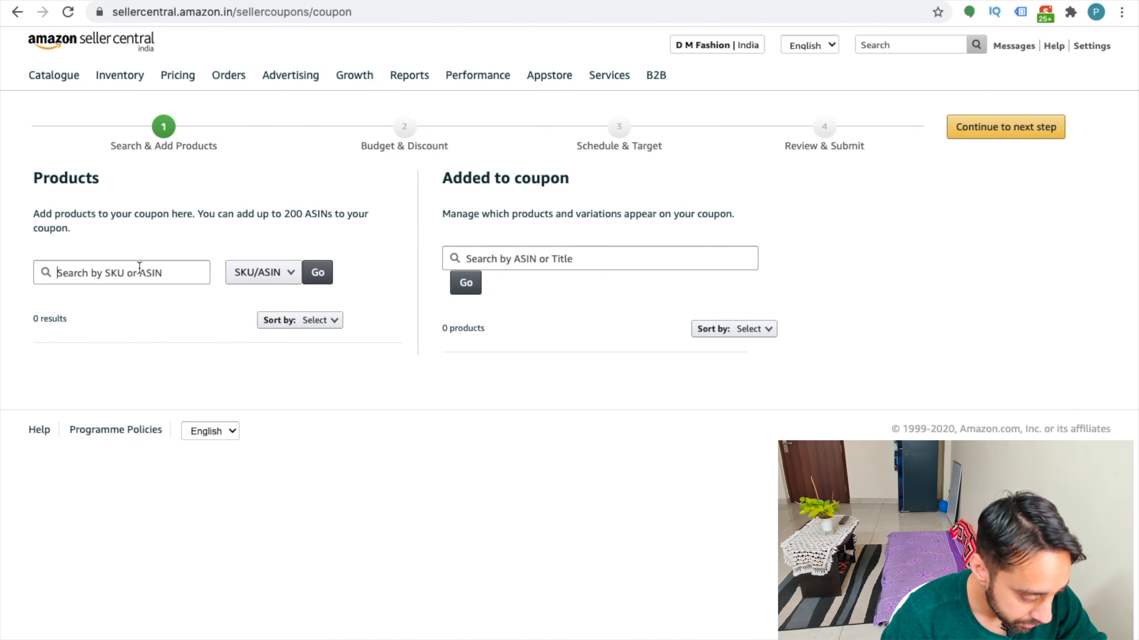
Step: Search the white geometric-print shirt by SKU, add it to the coupon and continue to Budget & Discount
type("ualShirtWhiteGeomPrintGlxy-L")
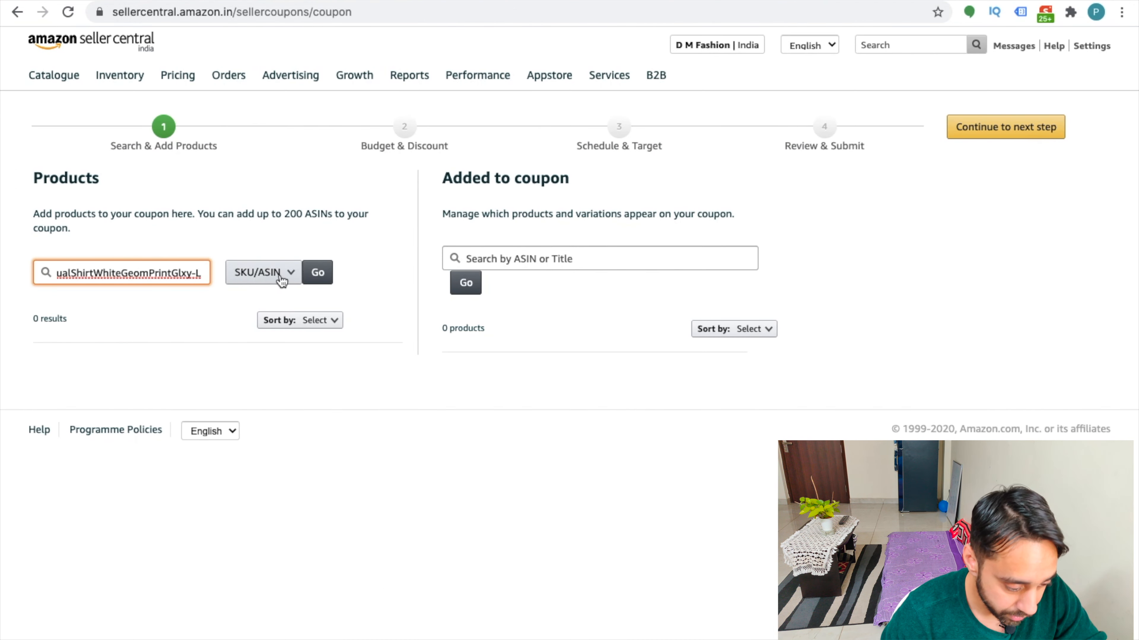
left_click(316, 273)
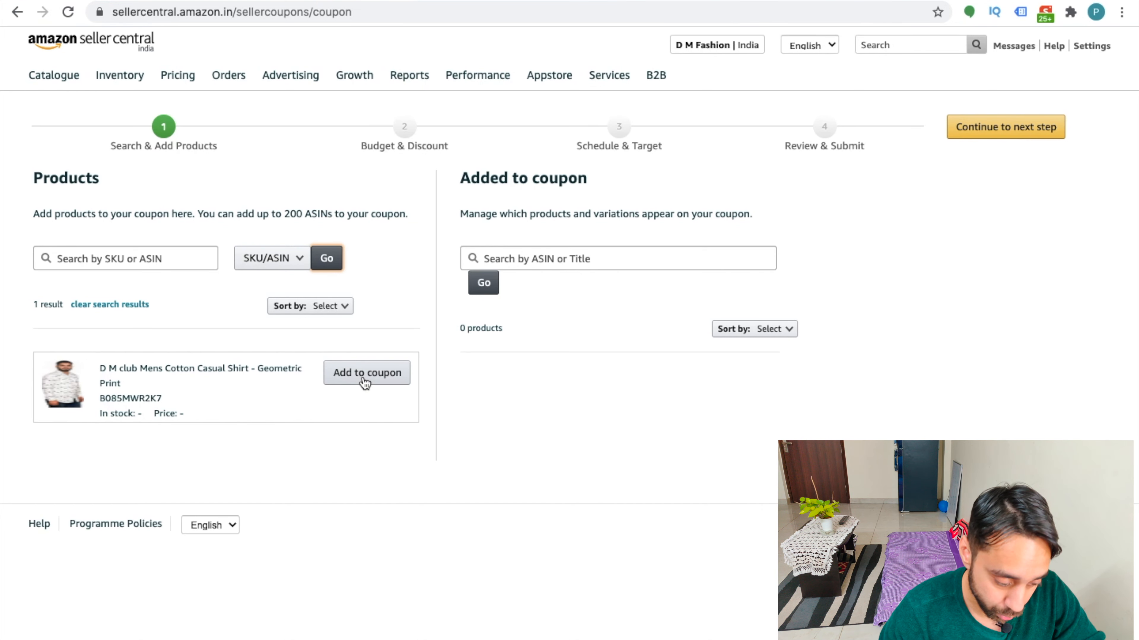
left_click(367, 372)
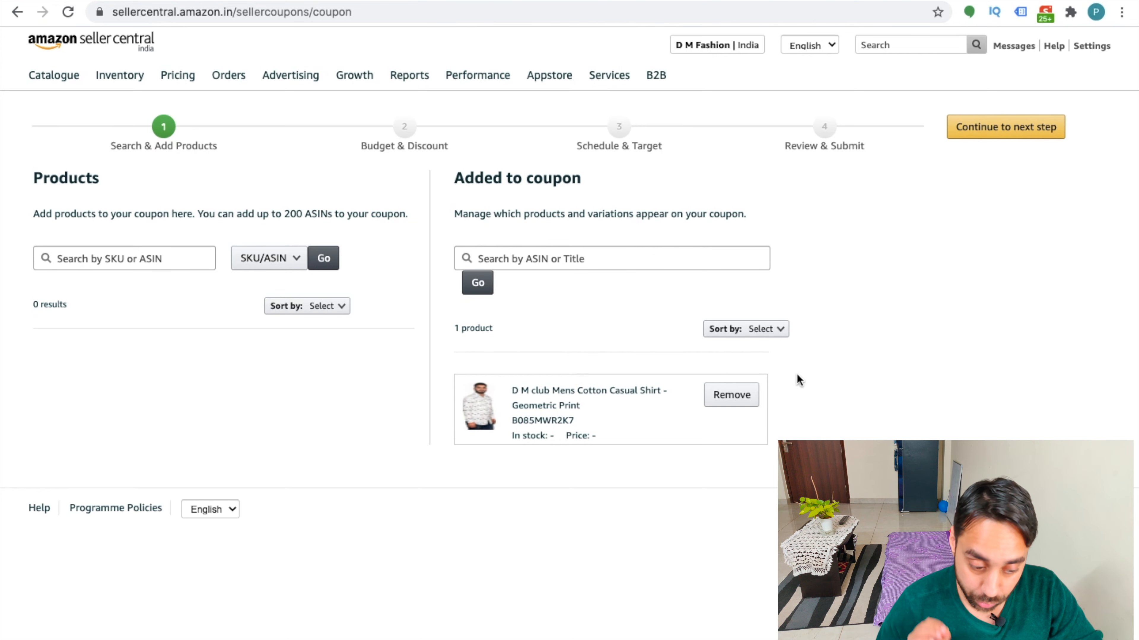
mouse_move(1015, 178)
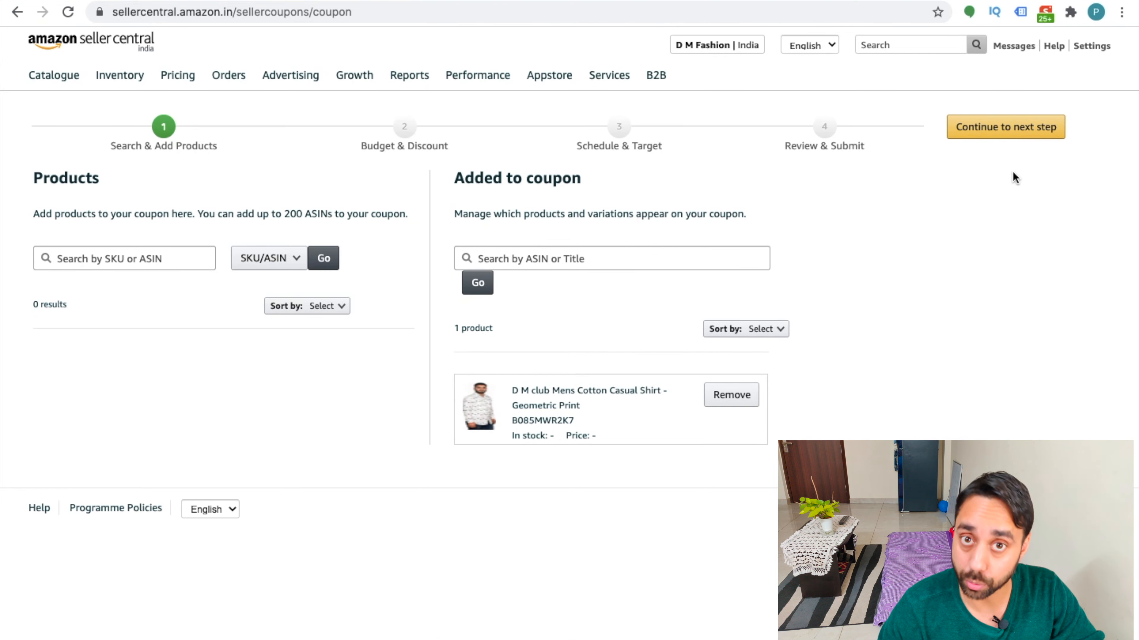
left_click(1008, 126)
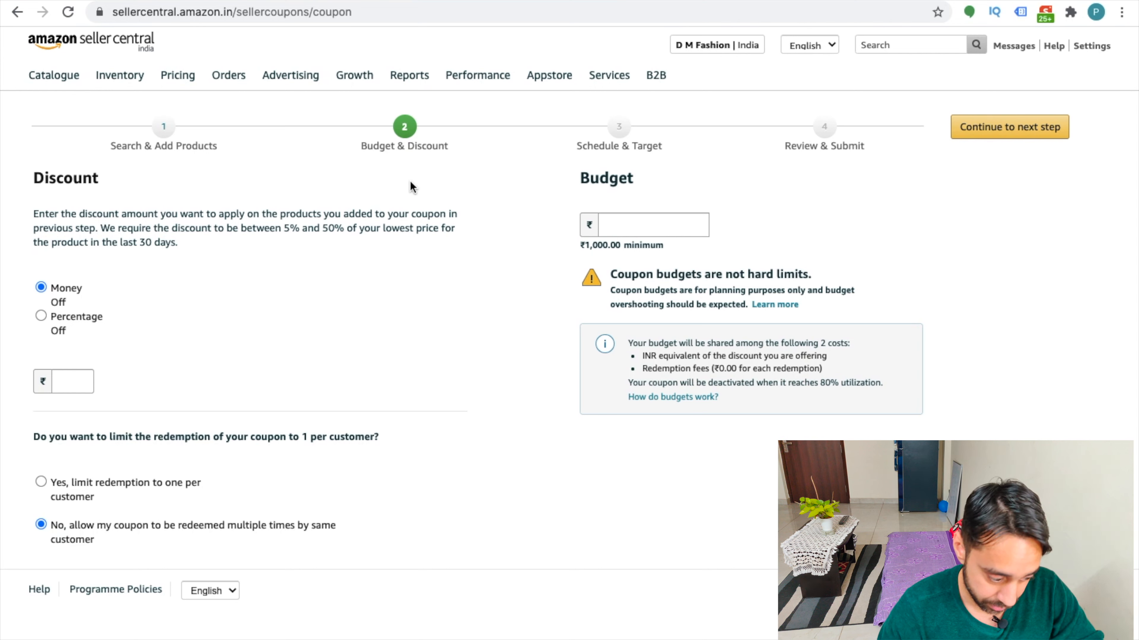
Step: Set a 5% percentage discount and a ₹10,000 coupon budget
left_click(72, 382)
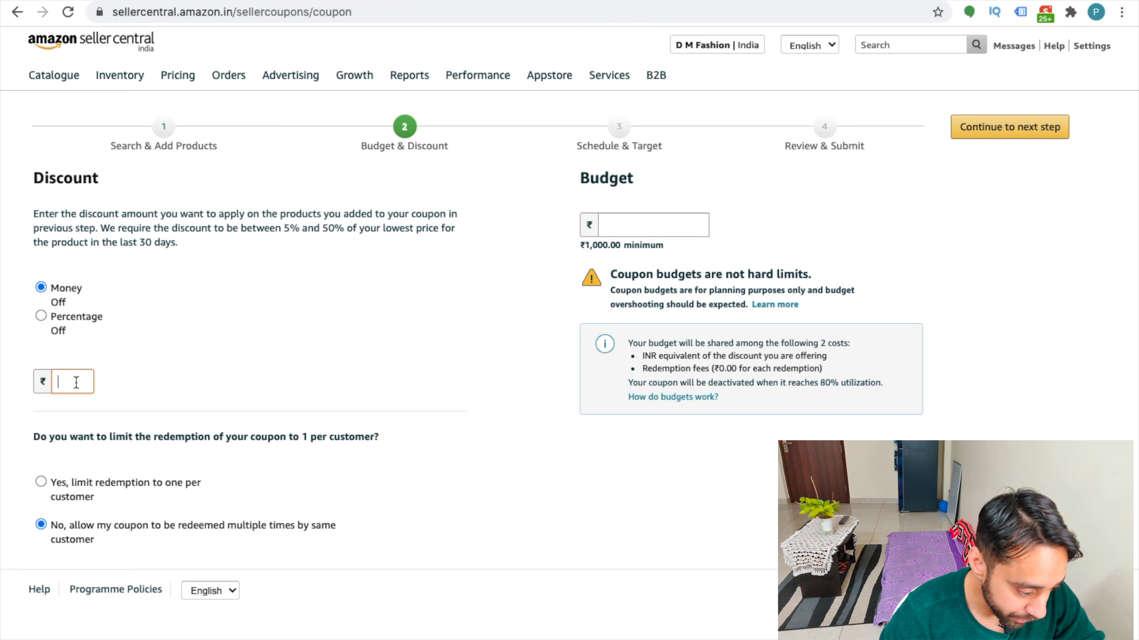
left_click(42, 316)
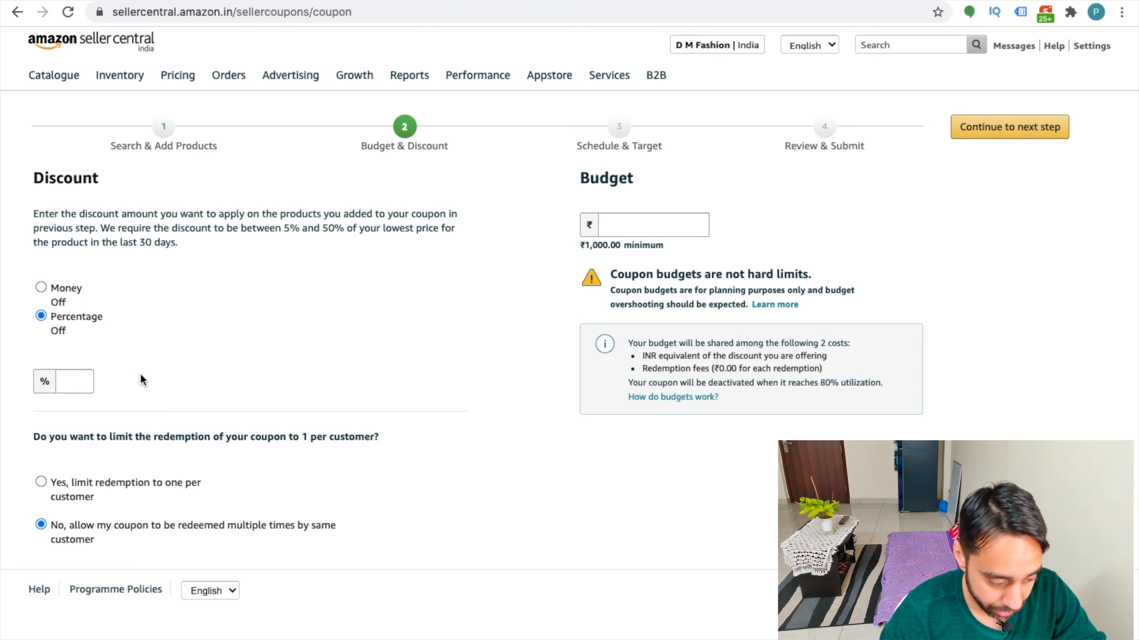
type("5")
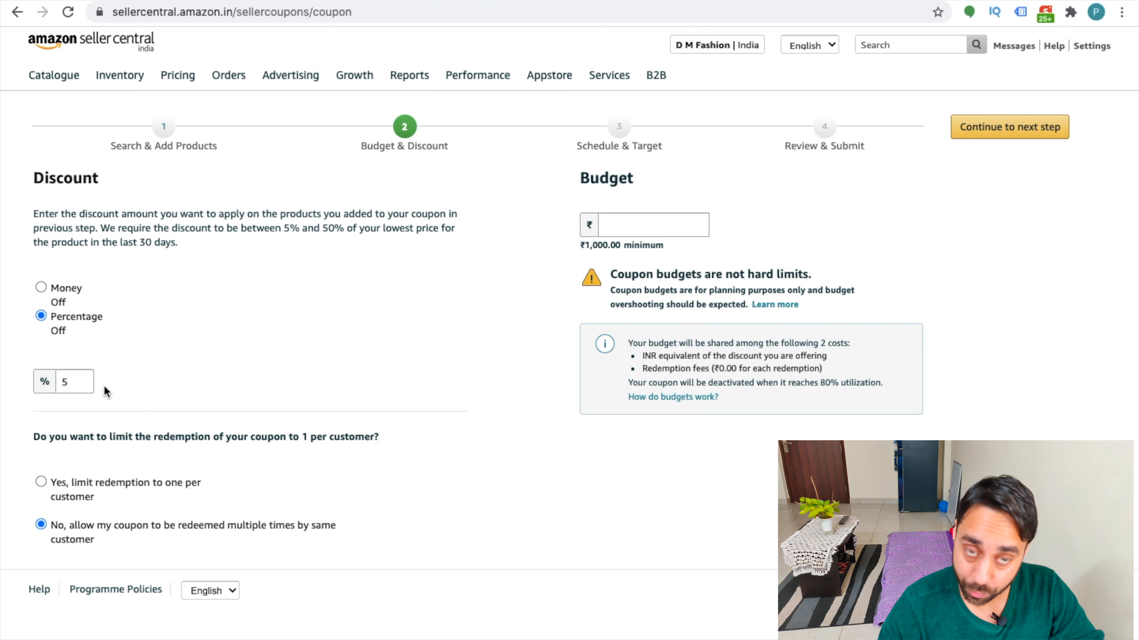
mouse_move(78, 441)
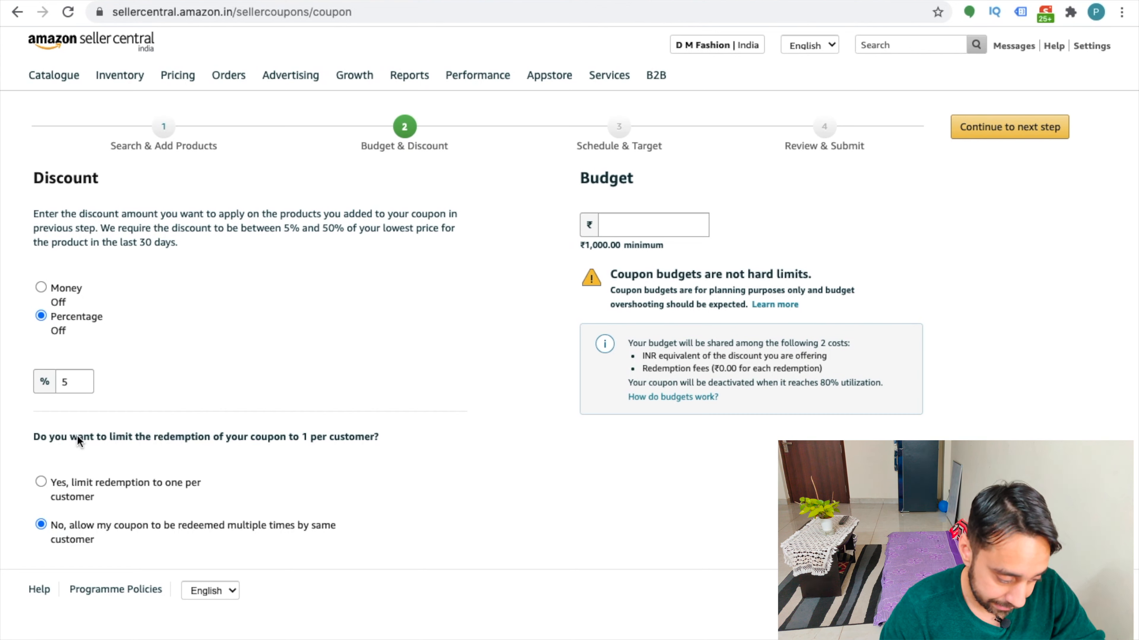
mouse_move(164, 450)
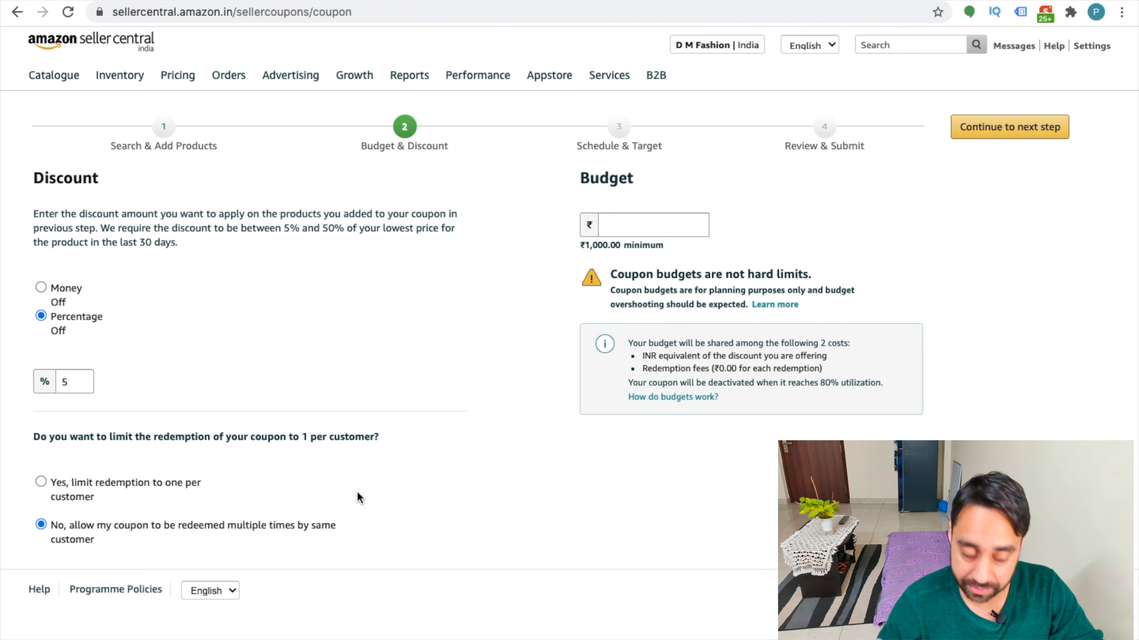
left_click(651, 224)
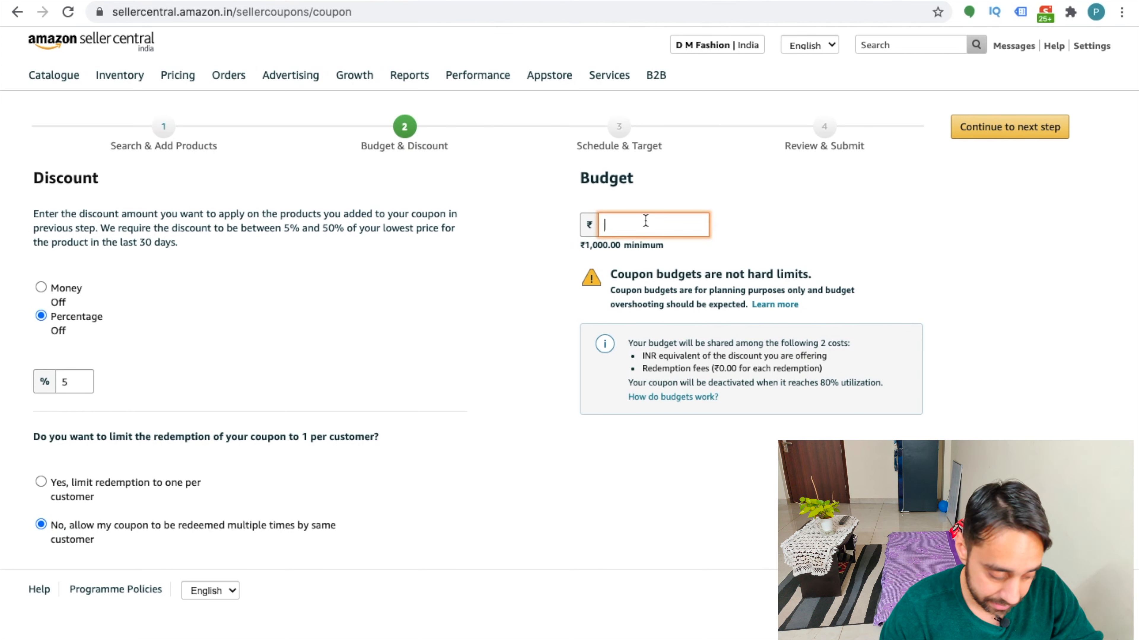
type("10000")
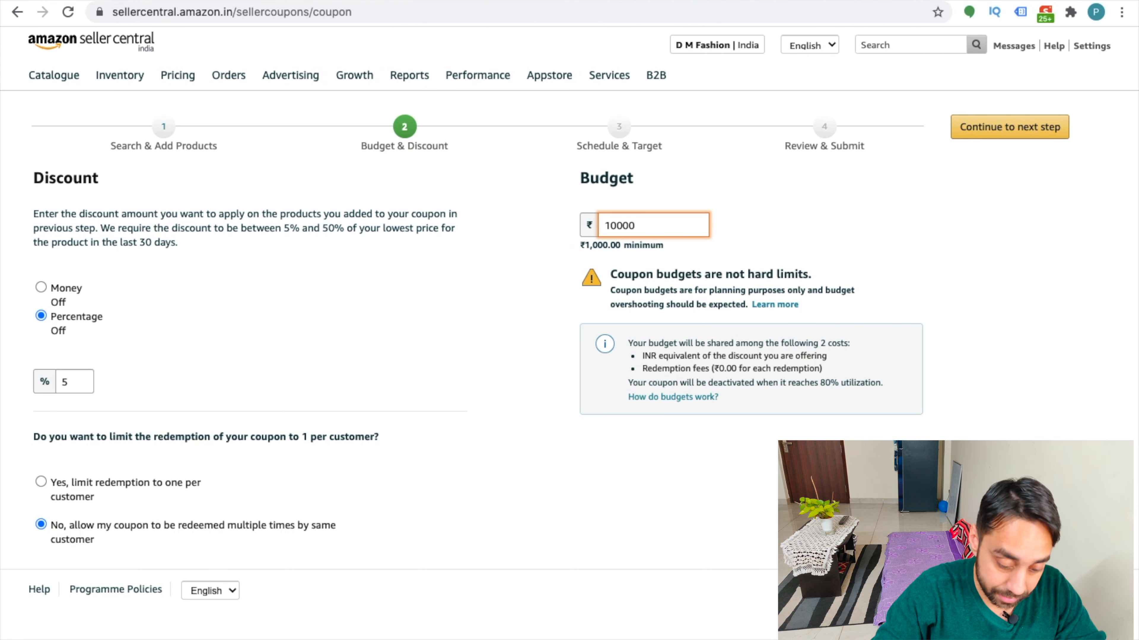
mouse_move(862, 230)
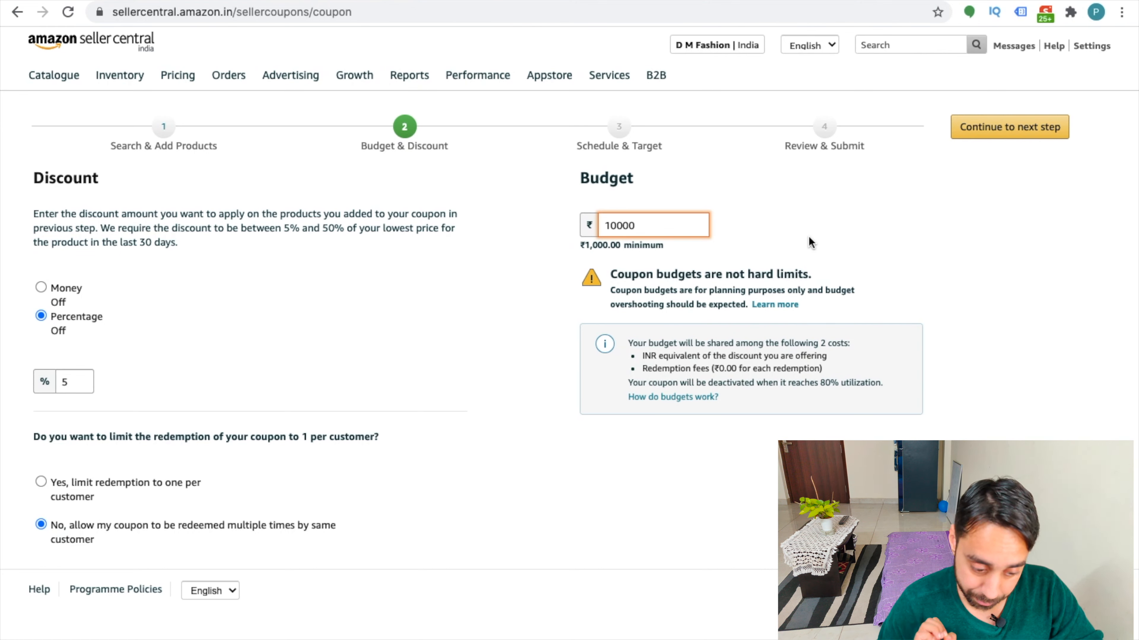
mouse_move(640, 283)
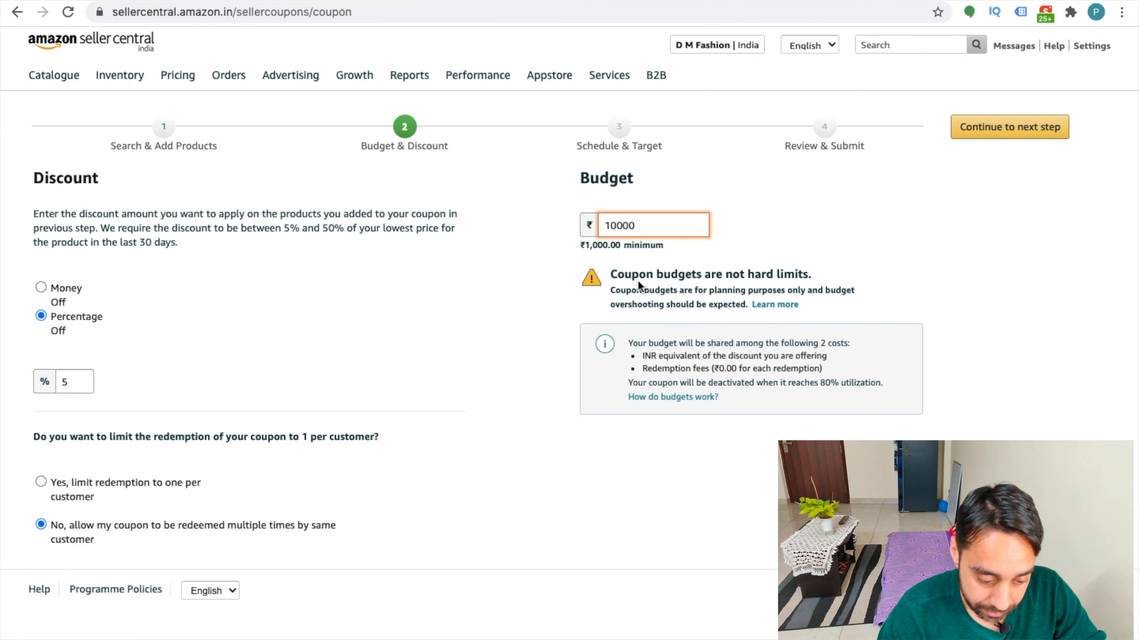
mouse_move(761, 285)
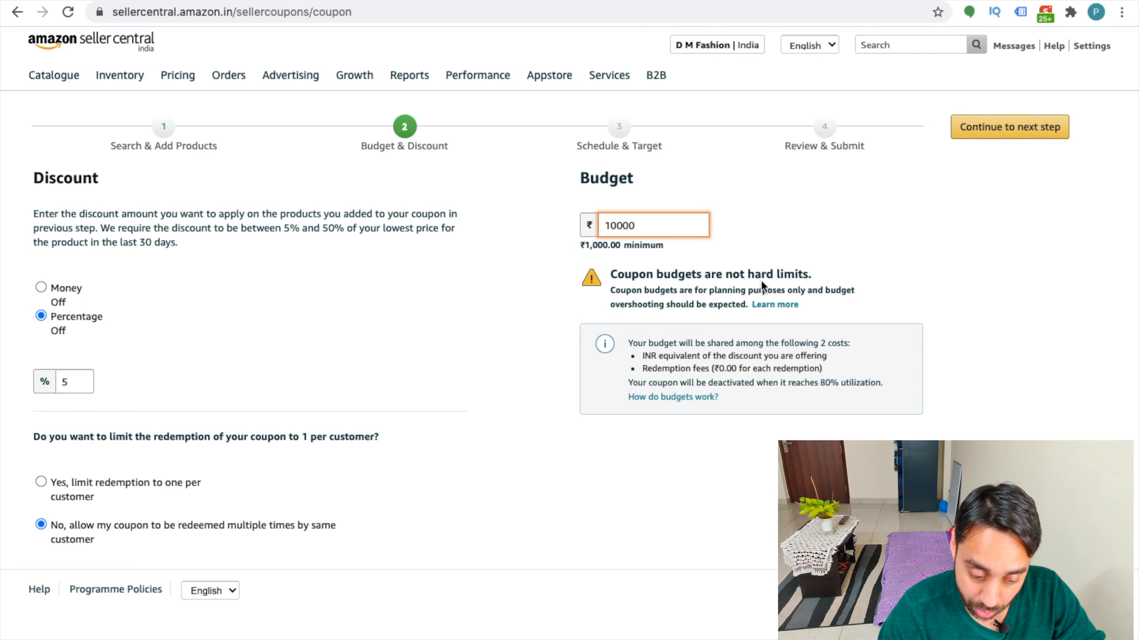
mouse_move(878, 267)
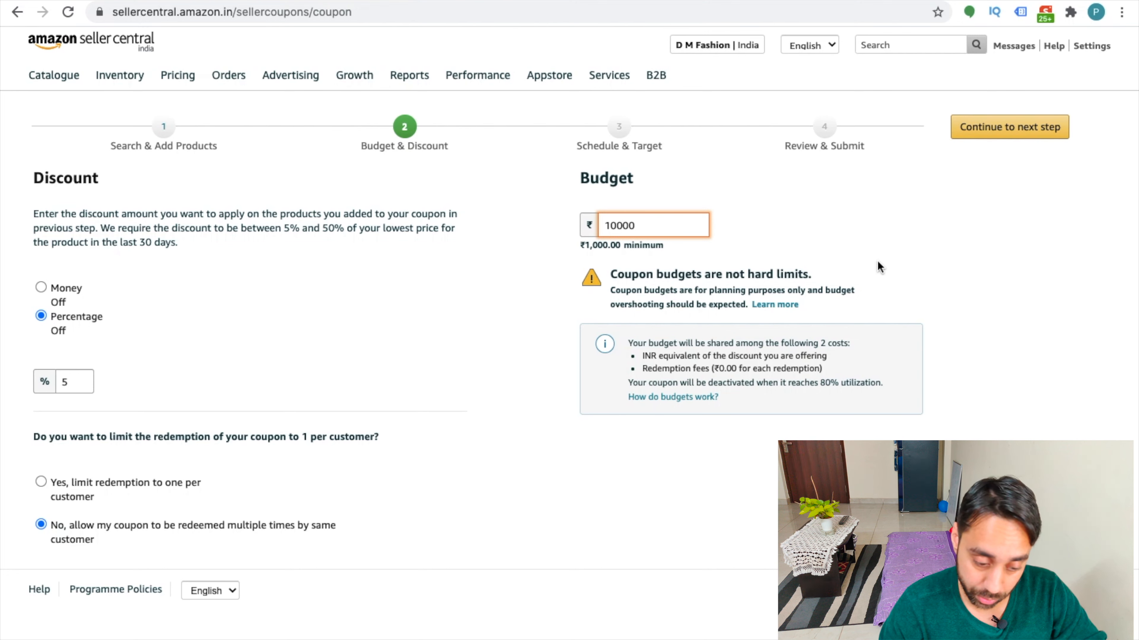
double_click(619, 225)
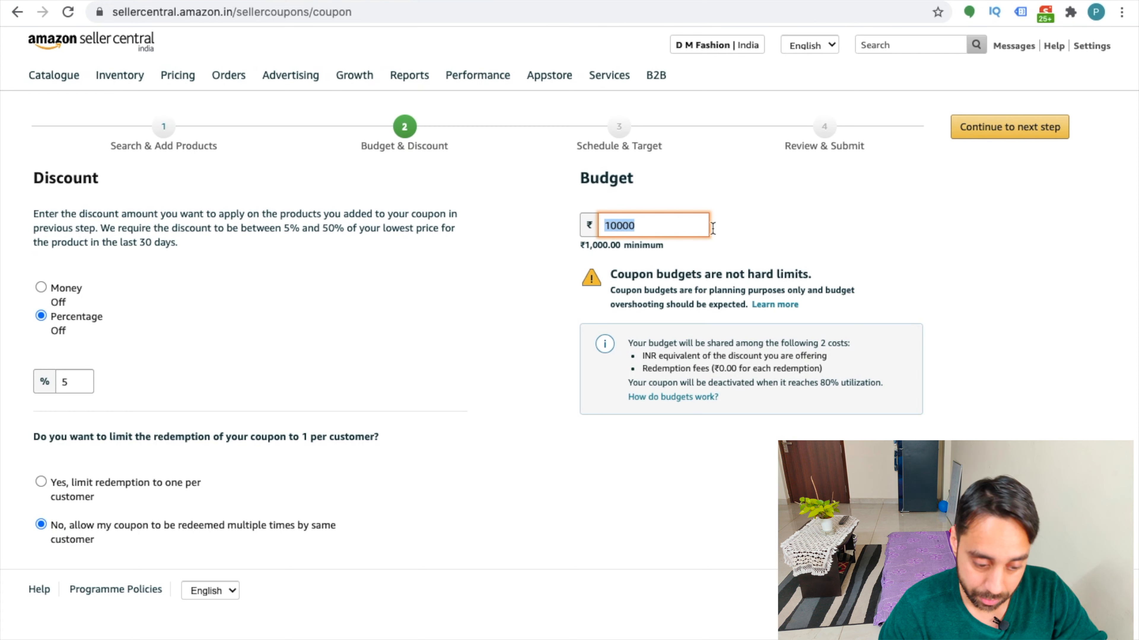
mouse_move(780, 255)
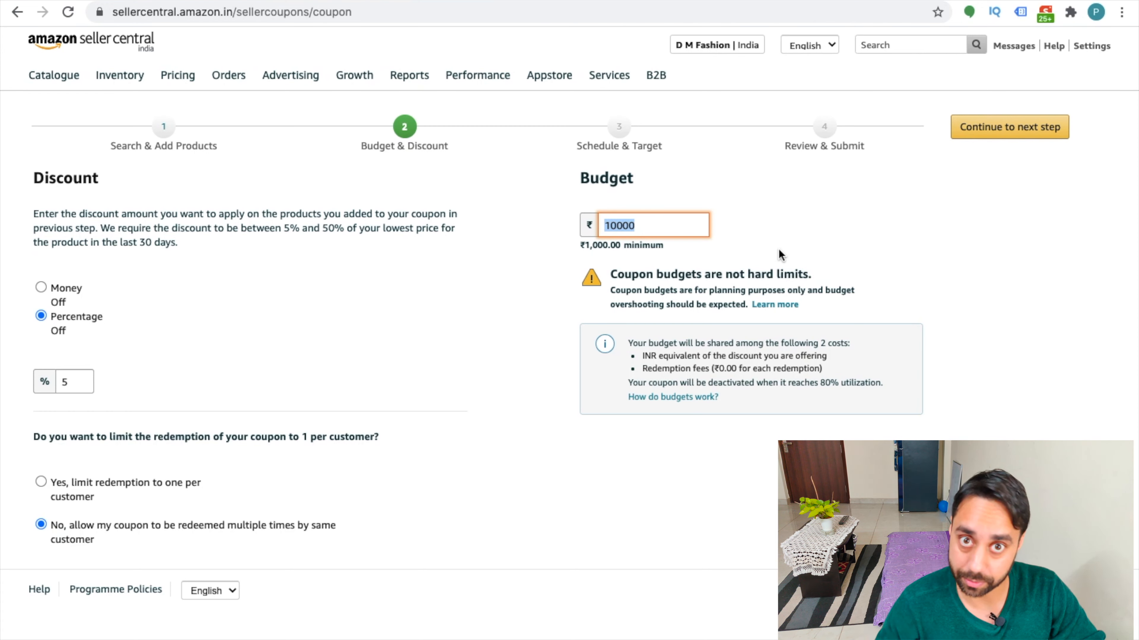
mouse_move(804, 254)
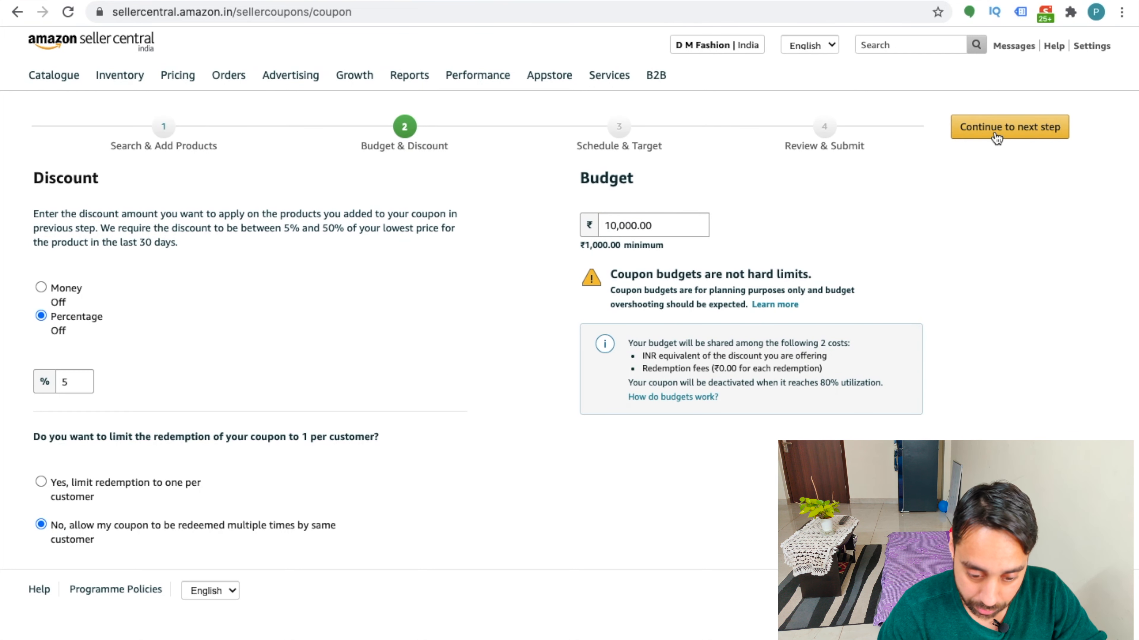
Step: Continue to Schedule & Target and review the coupon title guidelines
left_click(1009, 127)
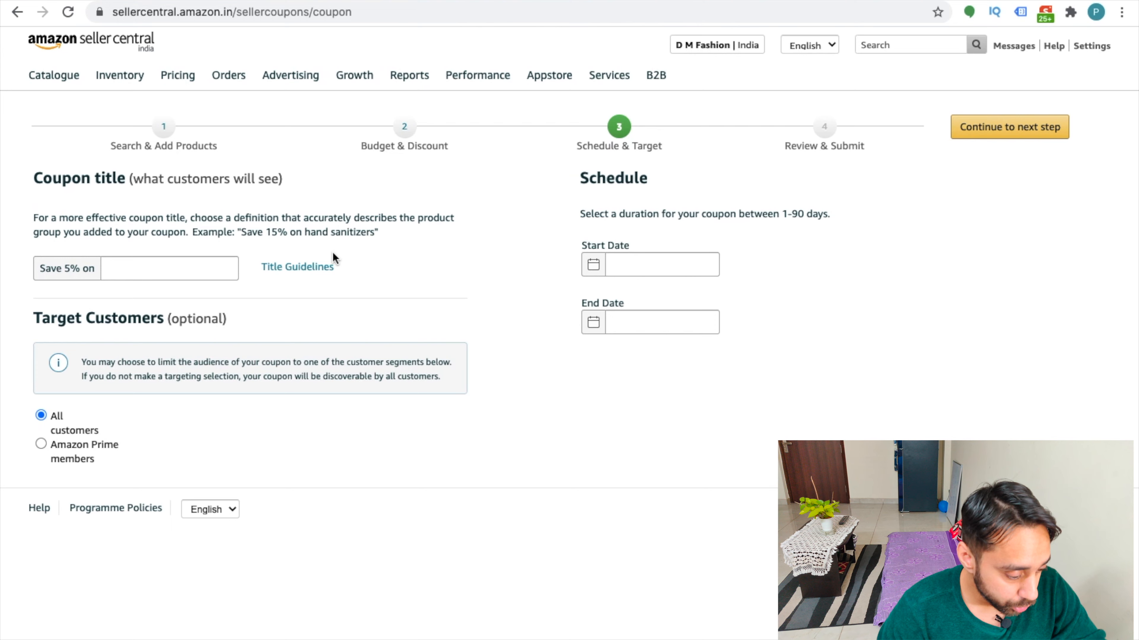
left_click(169, 268)
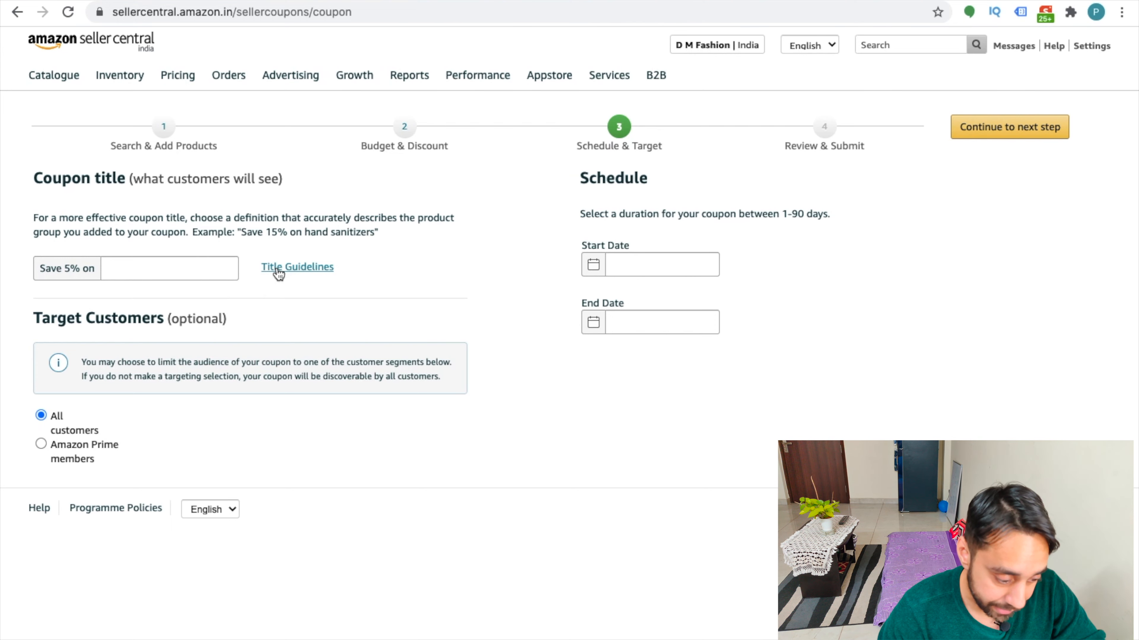
left_click(296, 266)
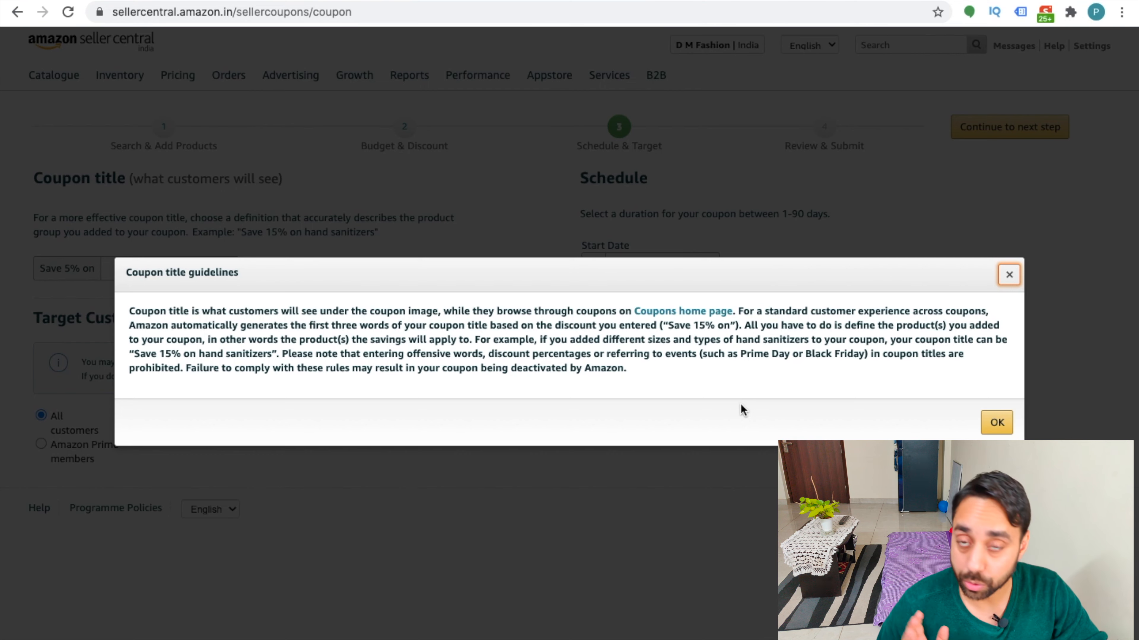
left_click(1009, 274)
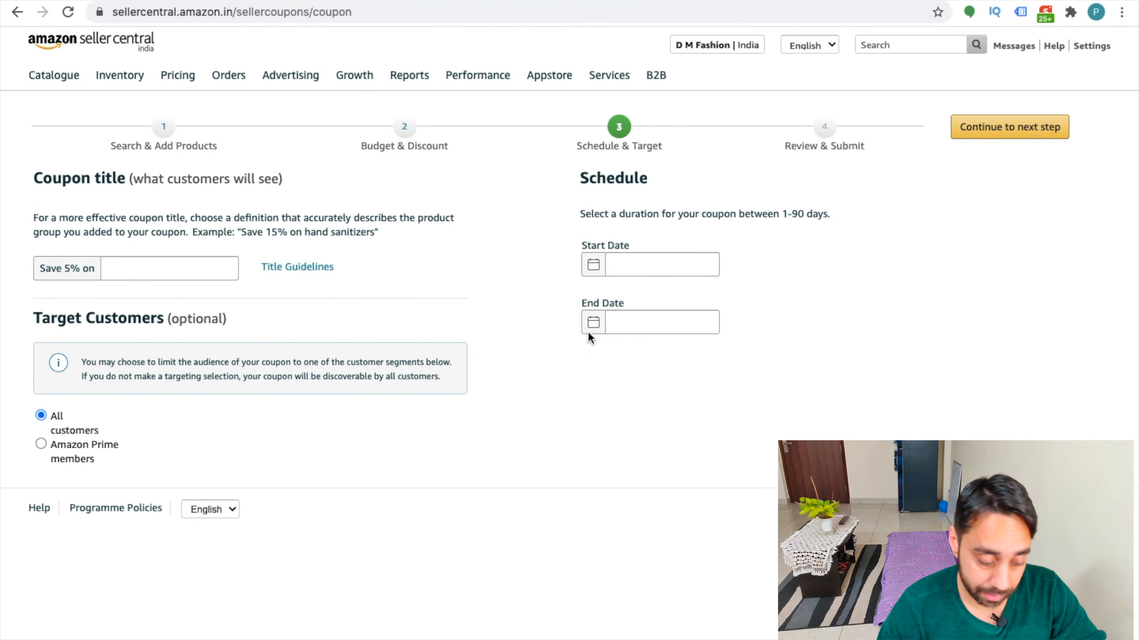
mouse_move(243, 236)
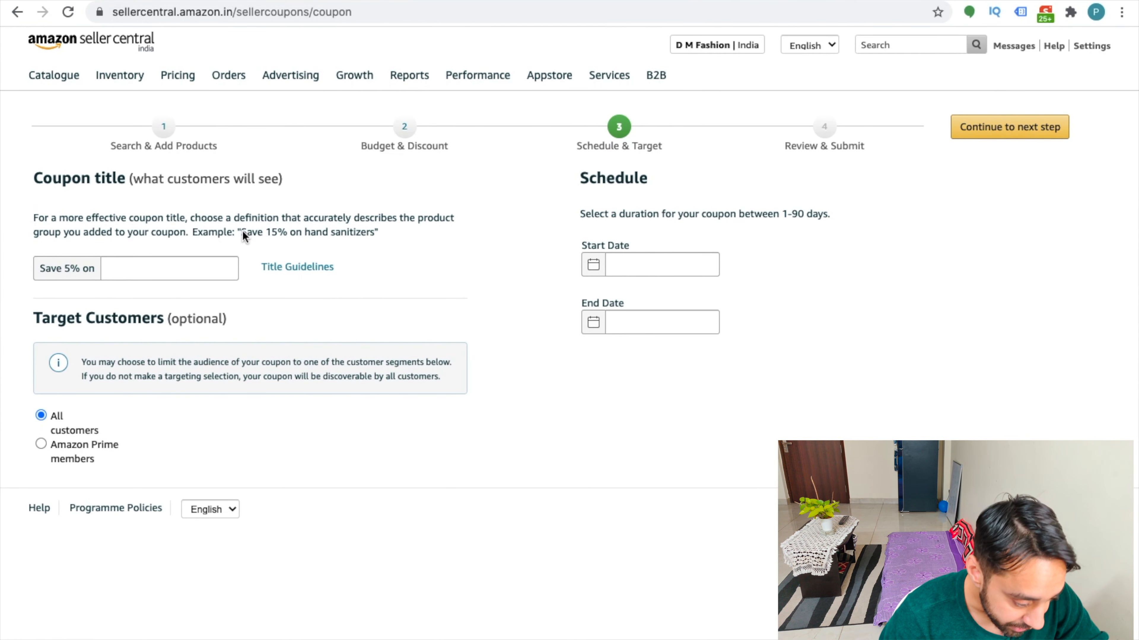
Step: Title the coupon 'Save 5% on Men's Shirt'
left_click_drag(244, 232, 378, 232)
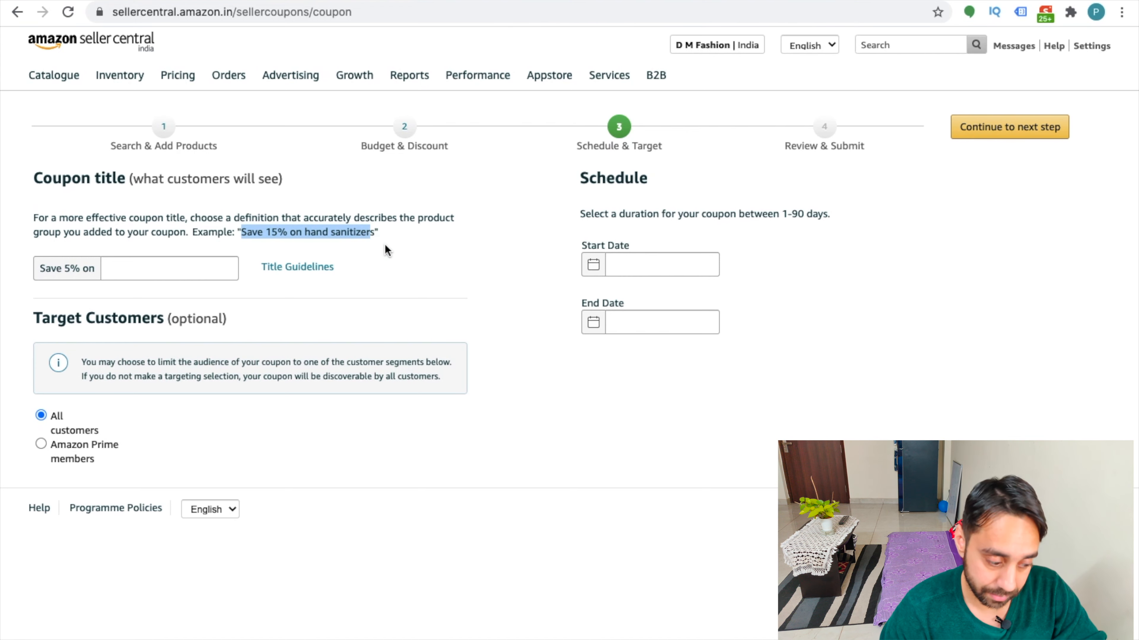
left_click(169, 268)
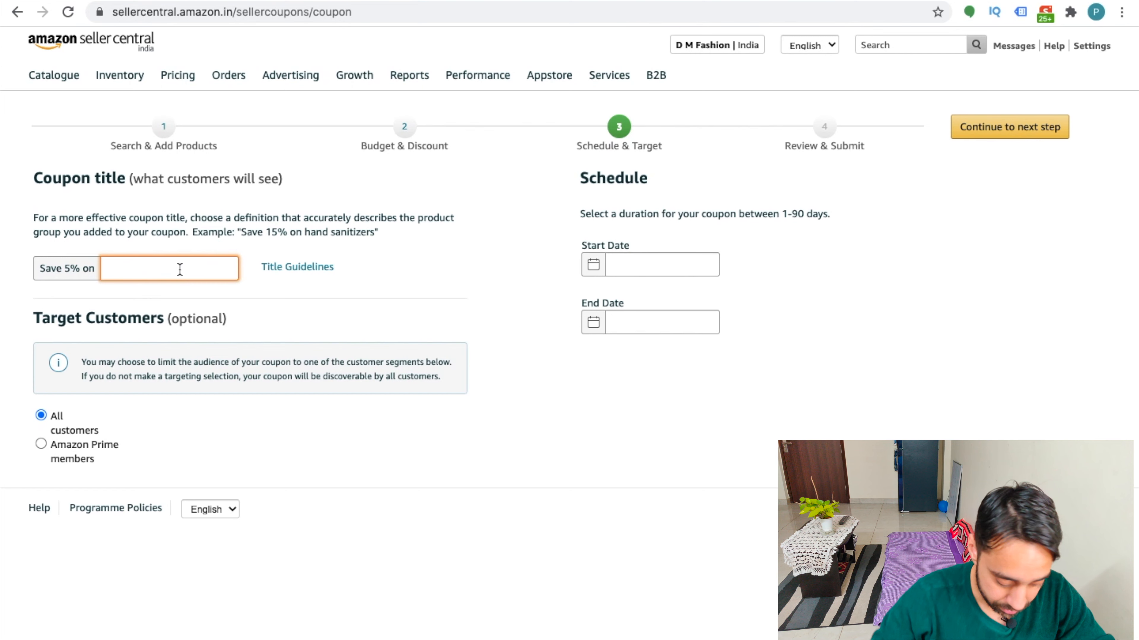
type("Men's Shirt")
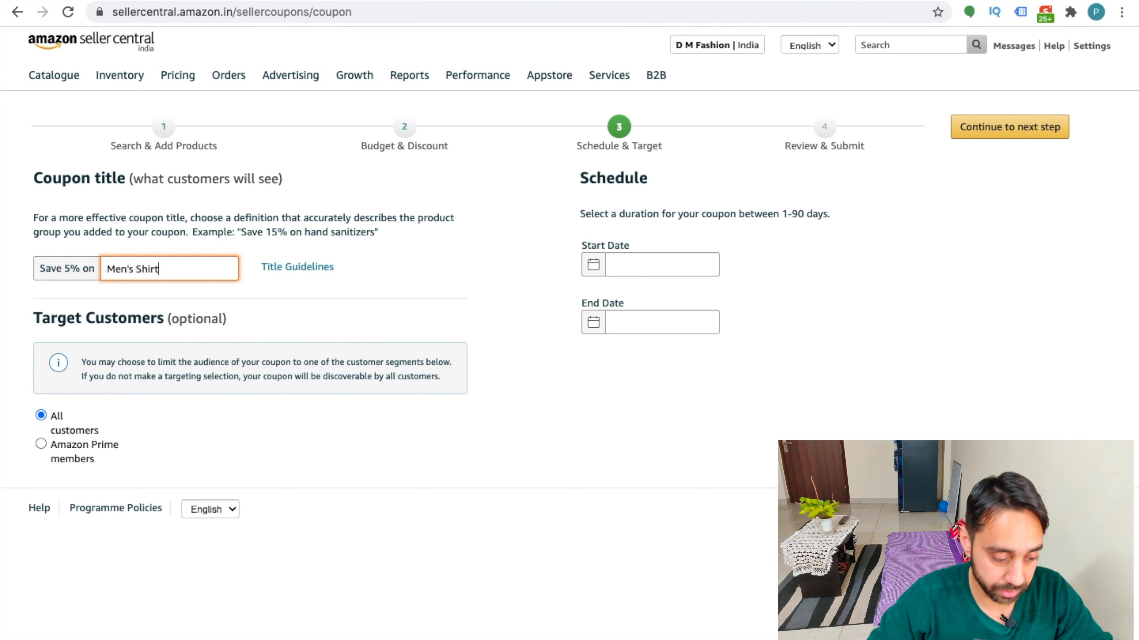
mouse_move(392, 284)
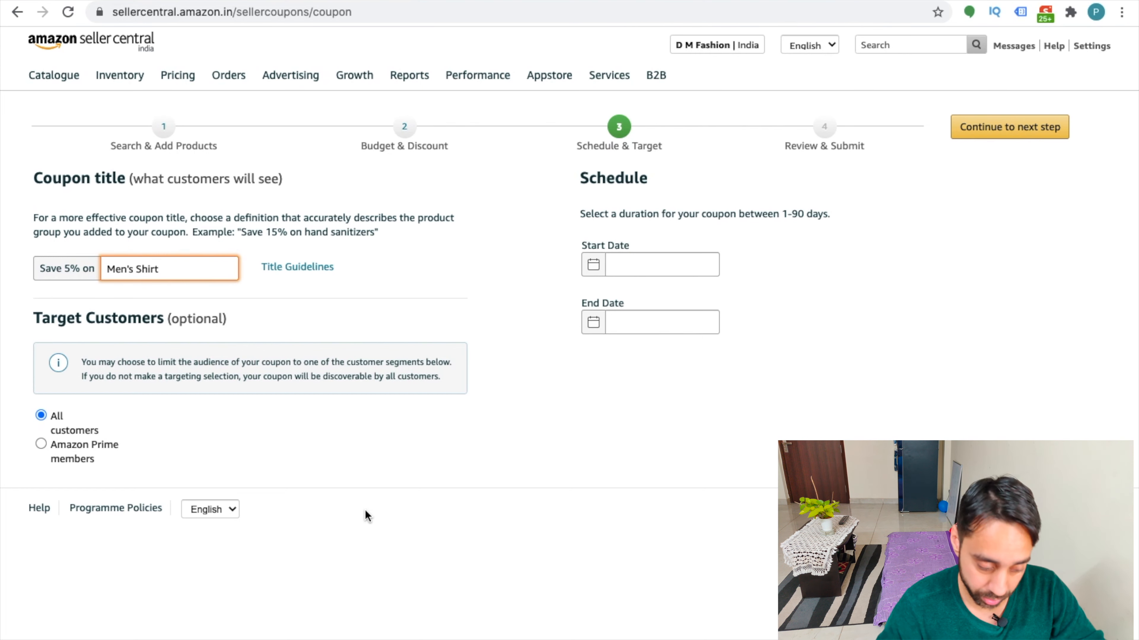
Step: Schedule the coupon from 03/20/2021 to 03/31/2021 and continue to Review & Submit
left_click(660, 263)
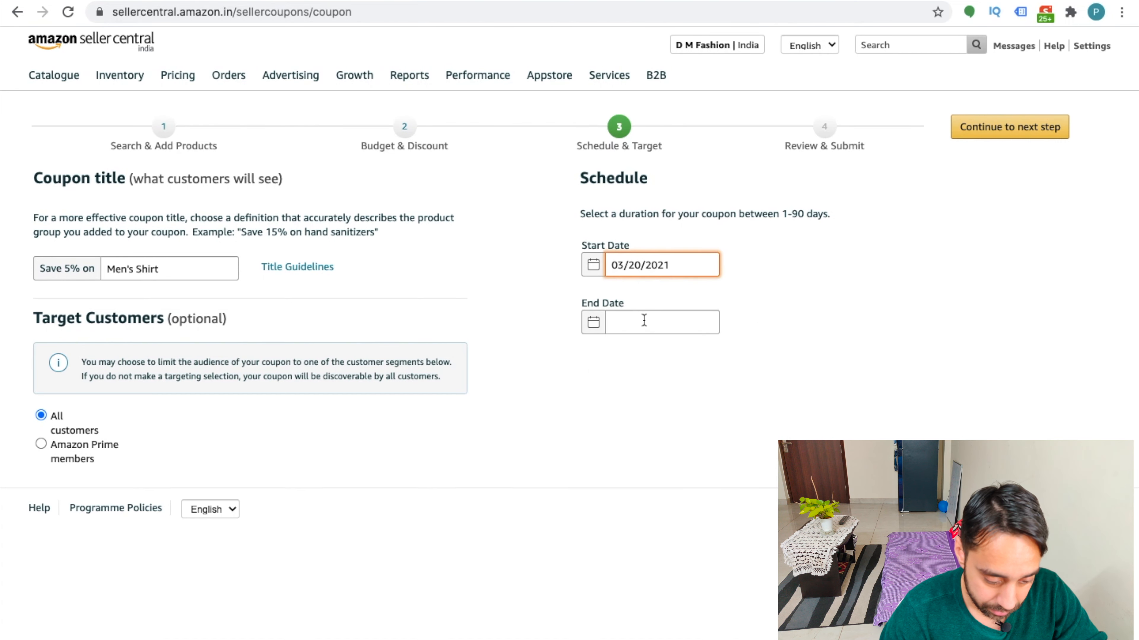
type("03/31/2021")
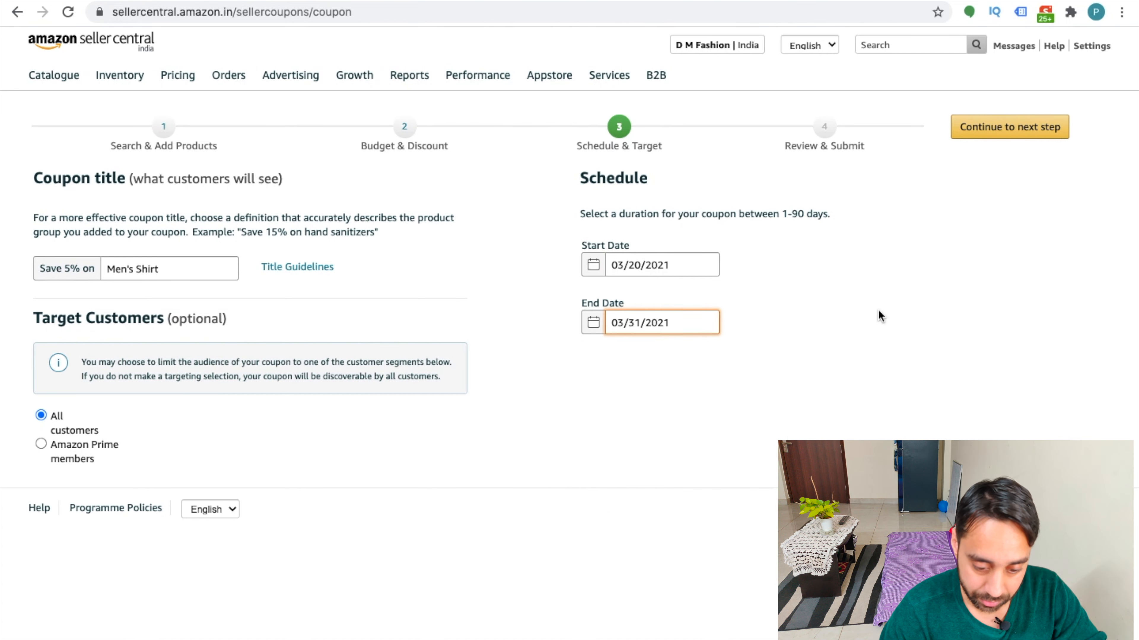
left_click(1008, 126)
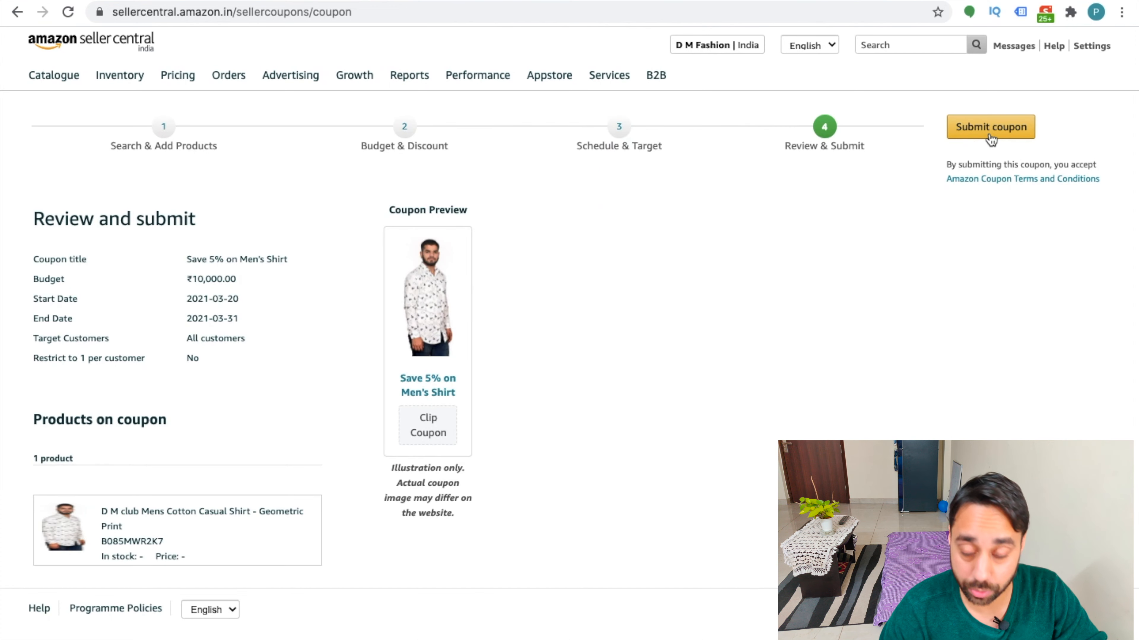
mouse_move(219, 304)
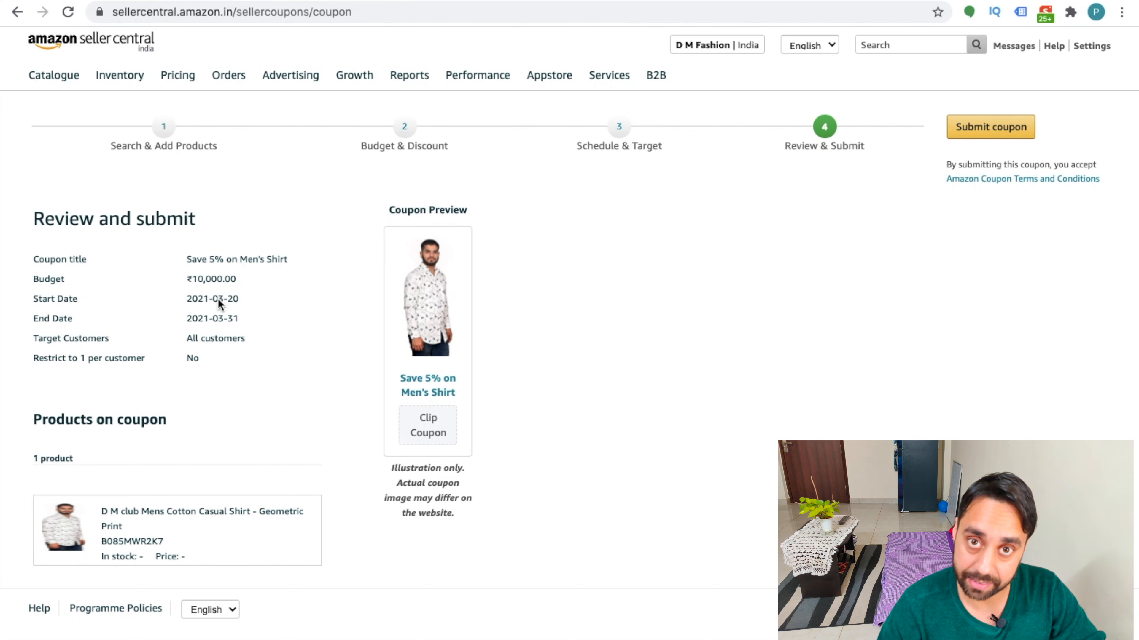
mouse_move(183, 284)
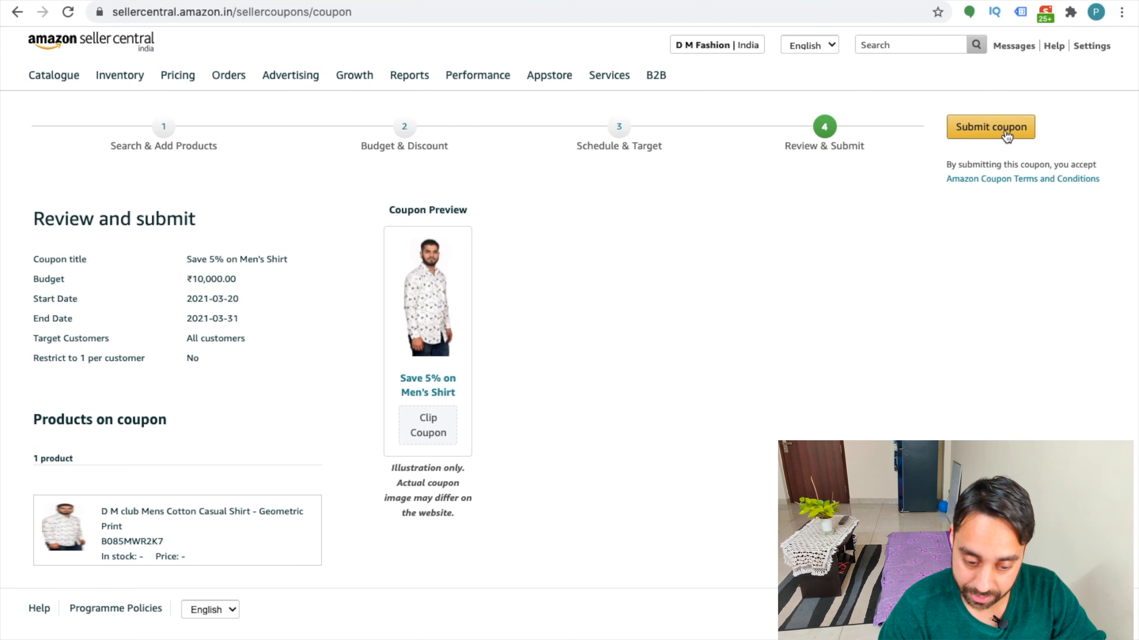
Step: Submit the coupon and get the submission confirmation
left_click(990, 127)
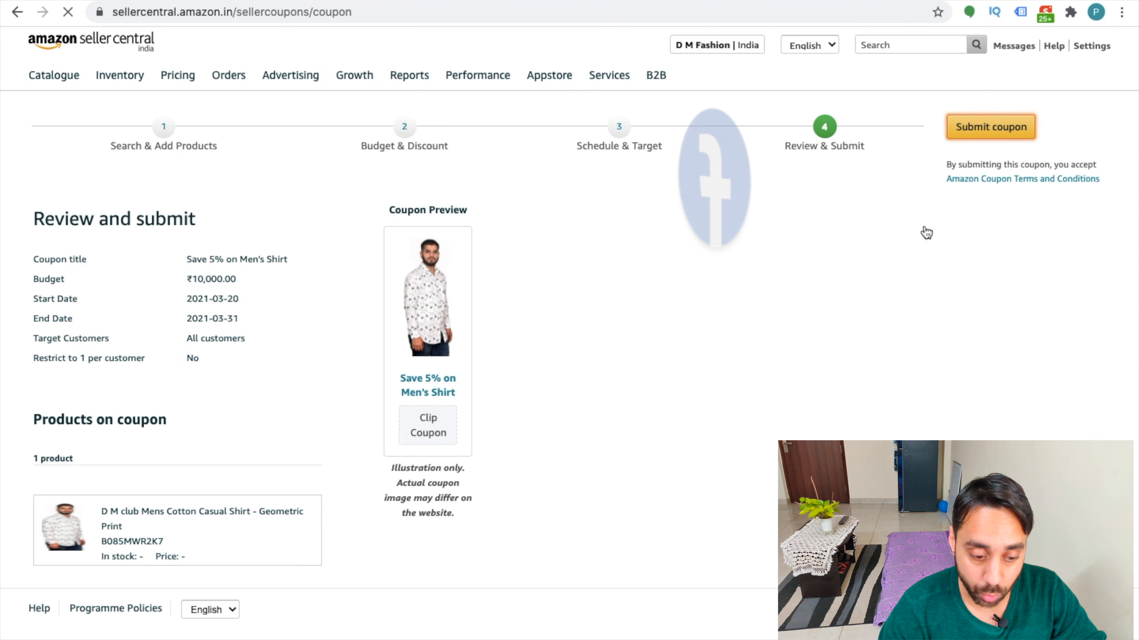
left_click(989, 126)
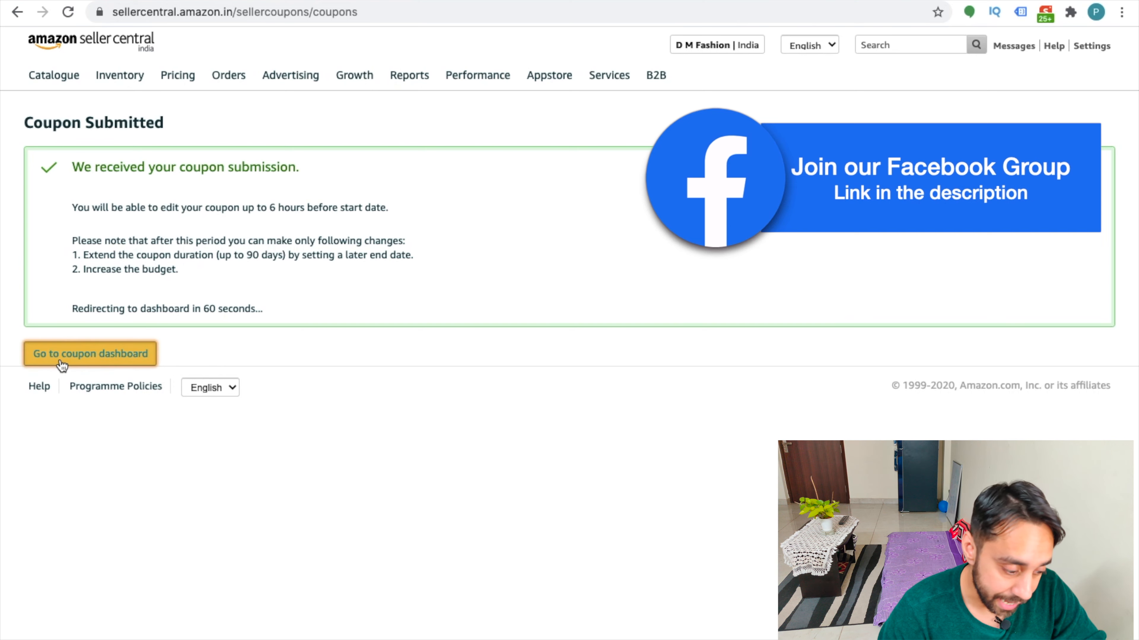
Step: Go to the coupon dashboard and filter by All statuses to show the submitted coupon
left_click(90, 354)
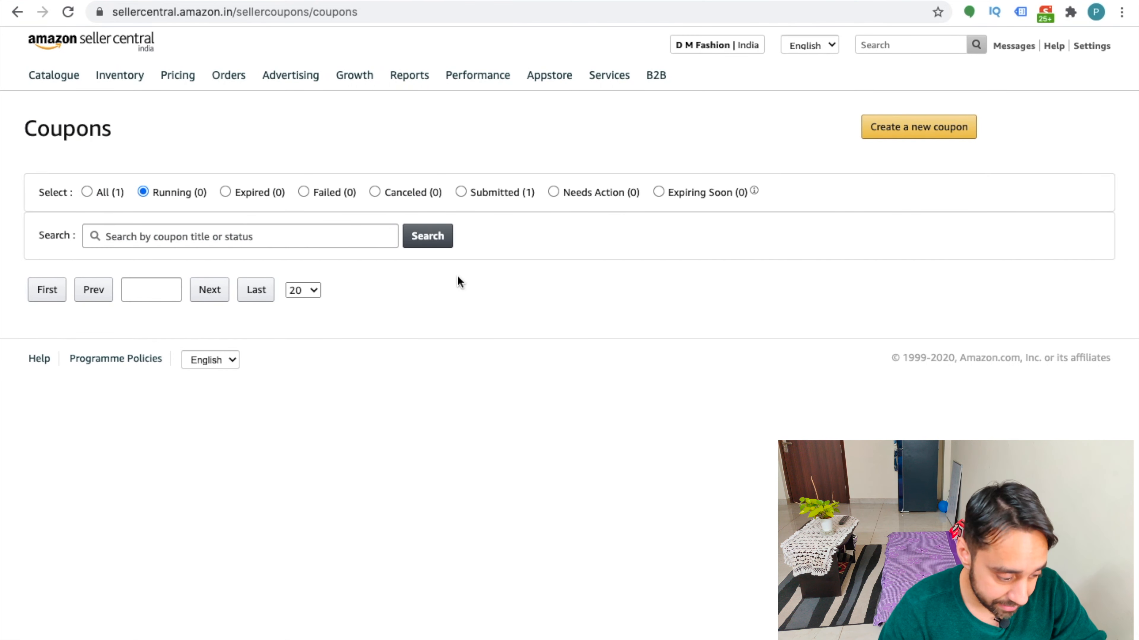
left_click(87, 192)
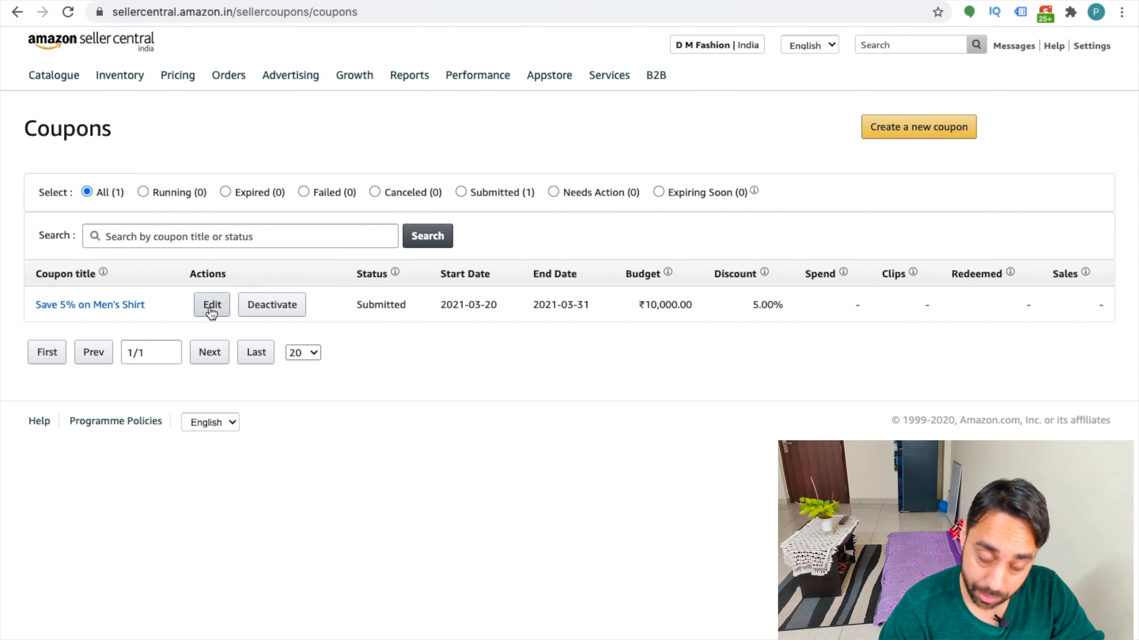
mouse_move(272, 304)
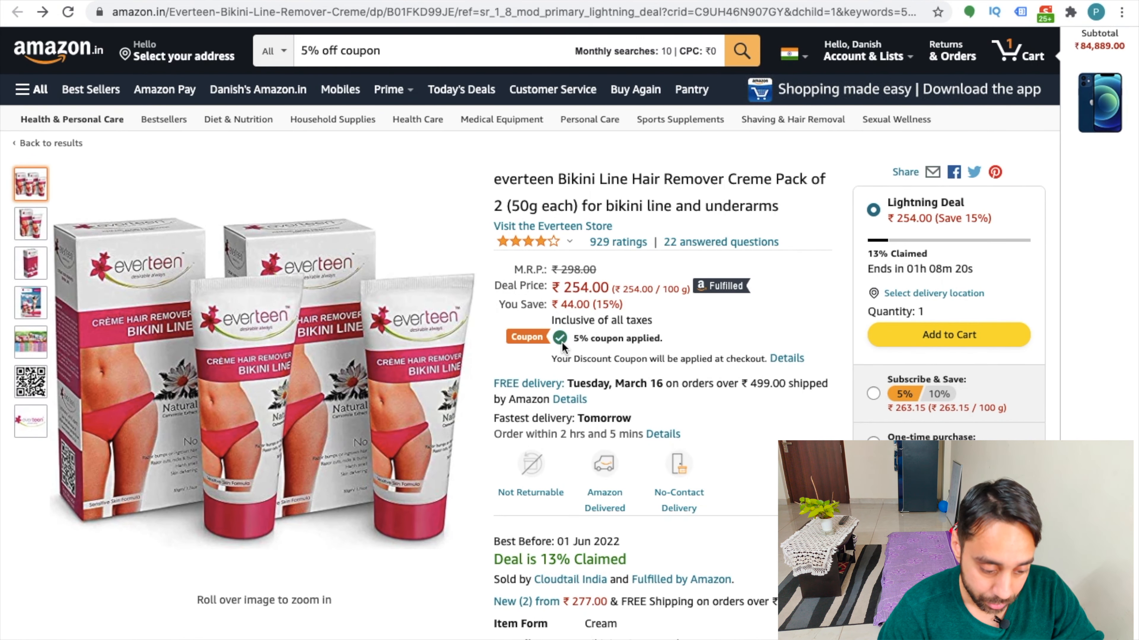
mouse_move(657, 316)
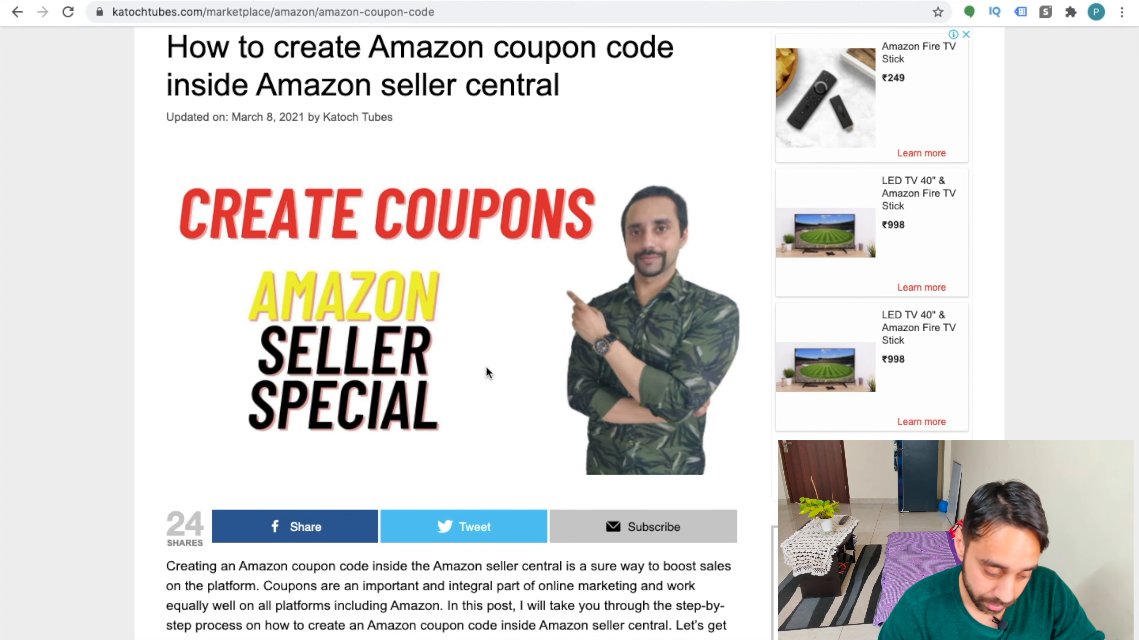
Step: Scroll down through the Katoch Tubes coupon-code article to its closing section with related seller posts
scroll("down", 3)
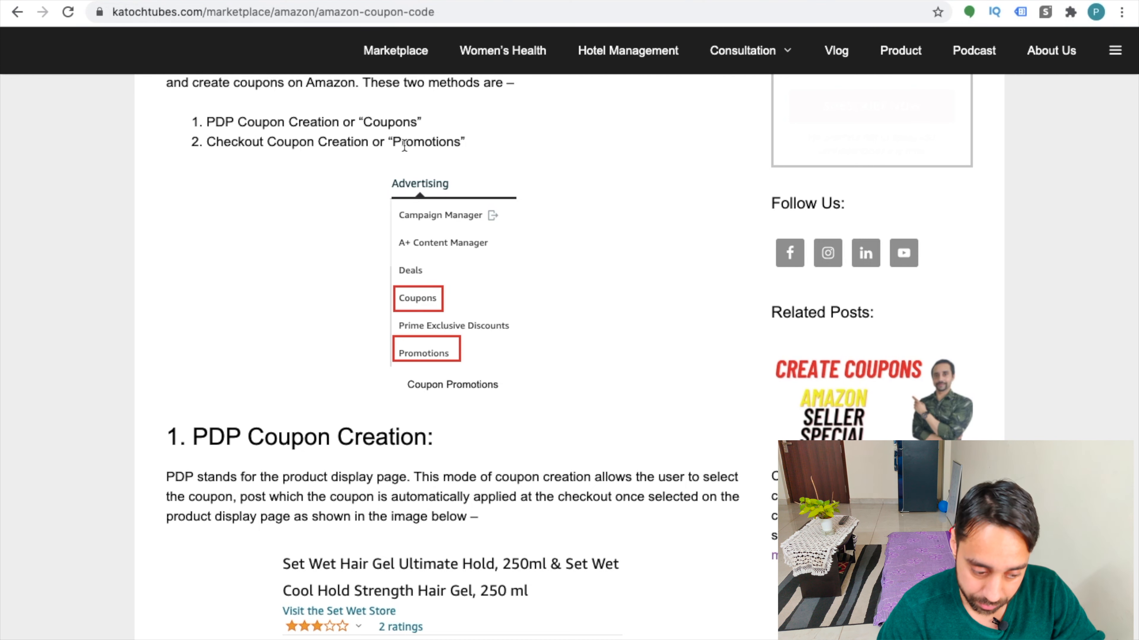
scroll("down", 3)
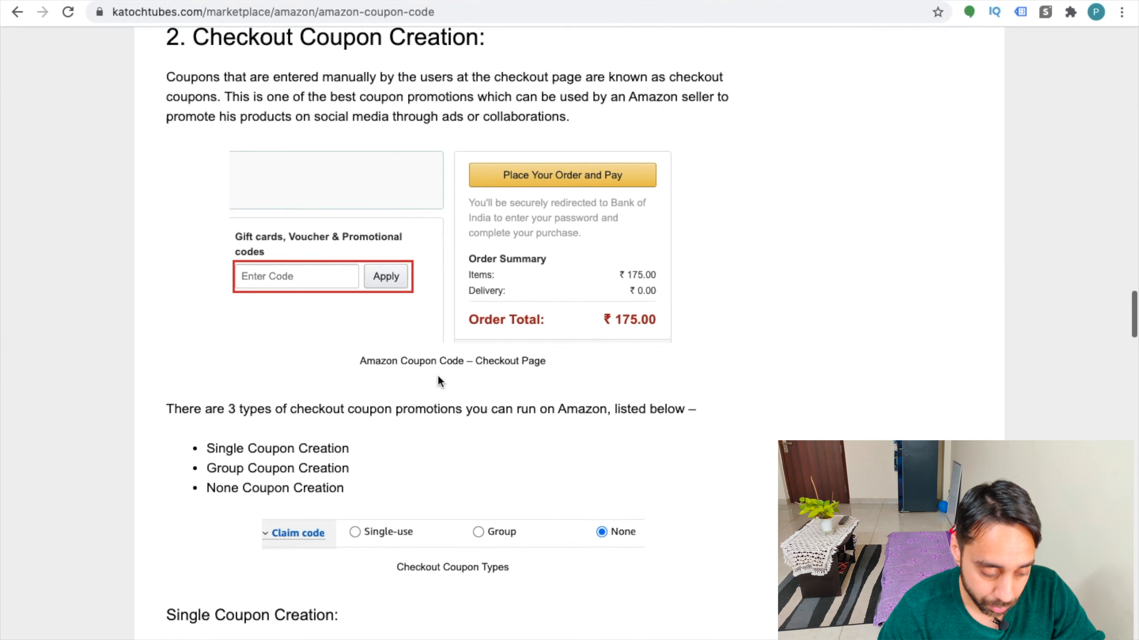
scroll("down", 3)
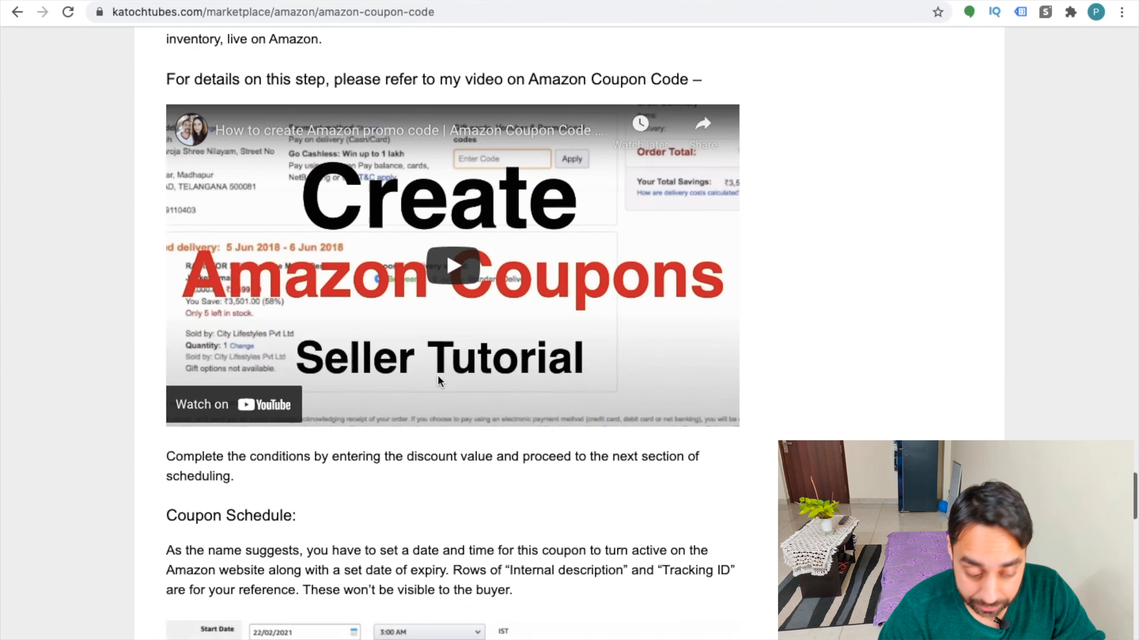
scroll("down", 3)
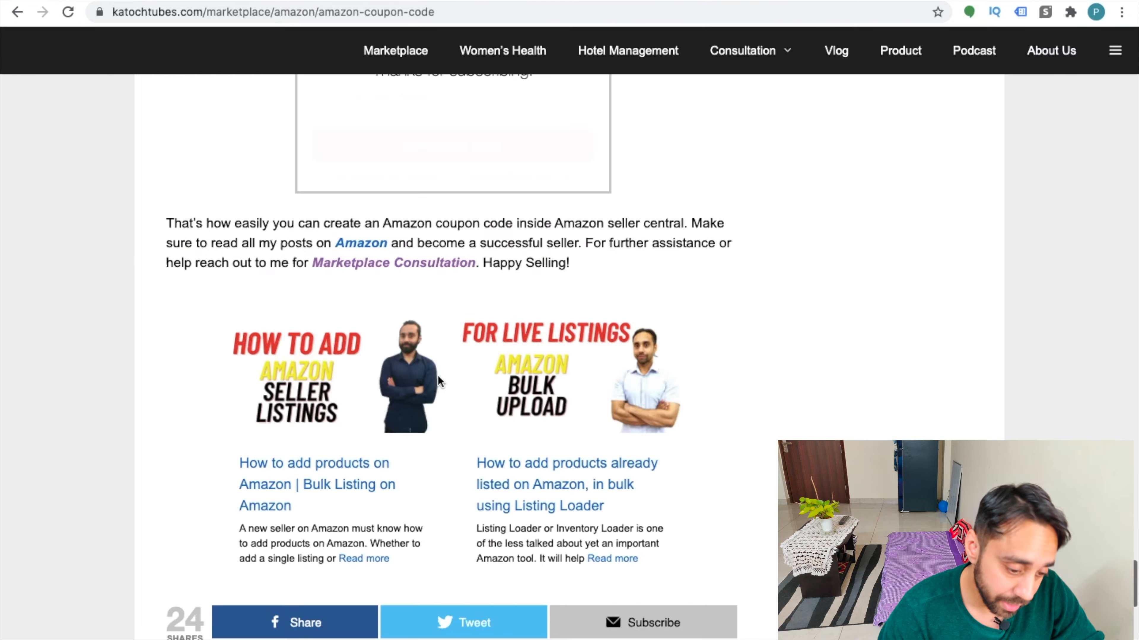